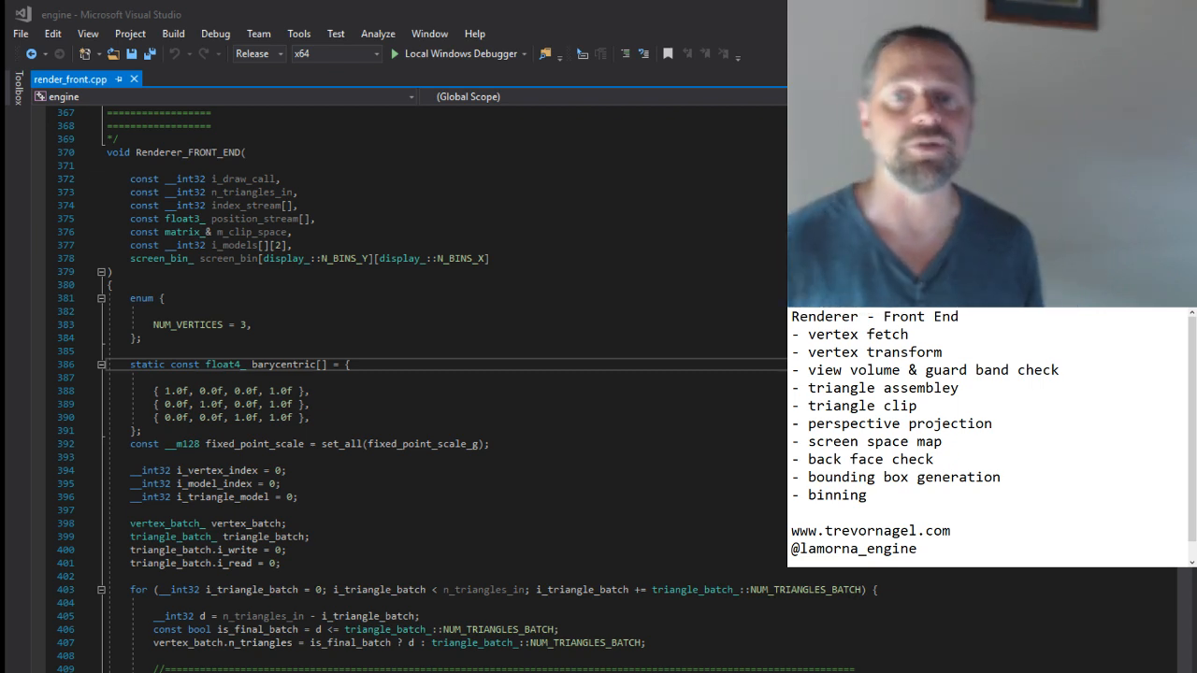
Highlight Renderer_FRONT_END and walk down to the triangle batch for-loop near line 403
{"action": "double_click", "coordinate": [185, 152]}
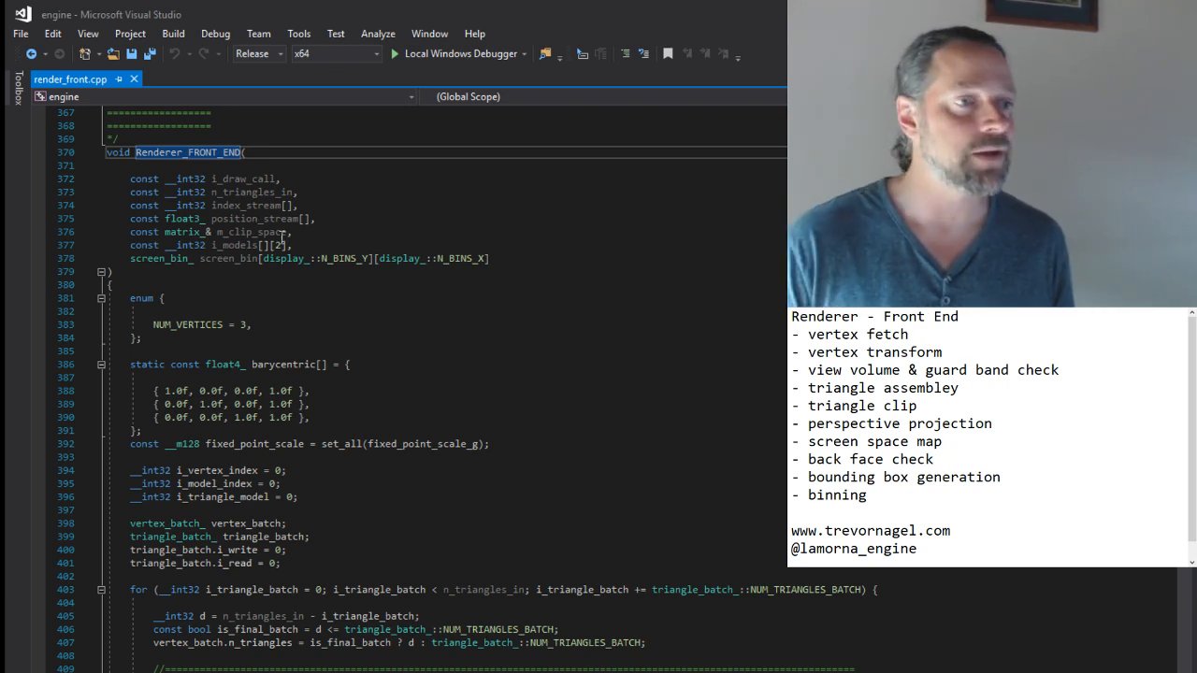
{"action": "double_click", "coordinate": [245, 192]}
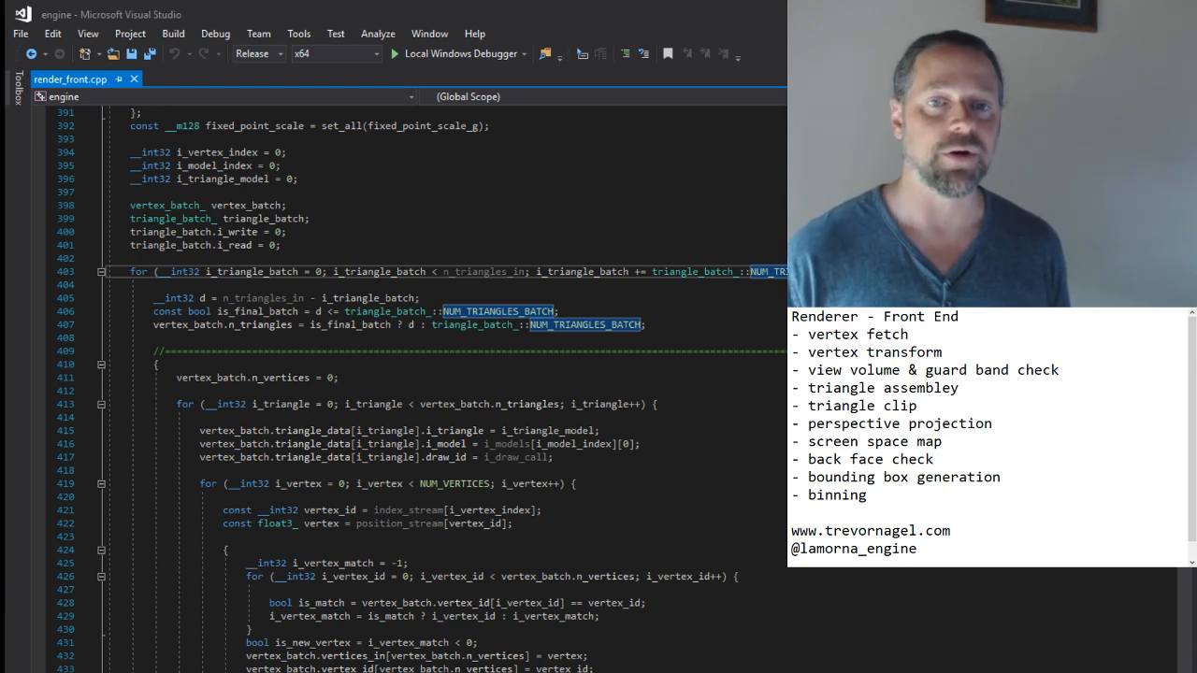
Scroll past the vertex fetch code to the Vector_X_Matrix call around line 452
{"action": "scroll", "scroll_direction": "down", "scroll_amount": 3}
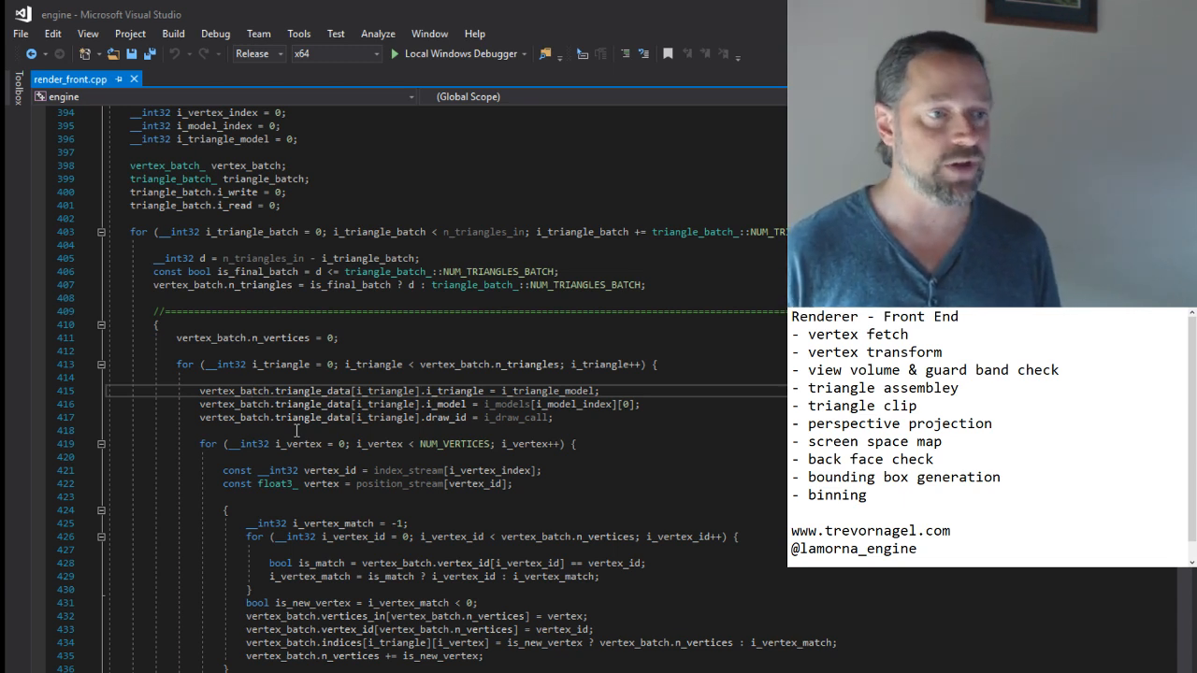
{"action": "scroll", "scroll_direction": "down", "scroll_amount": 3}
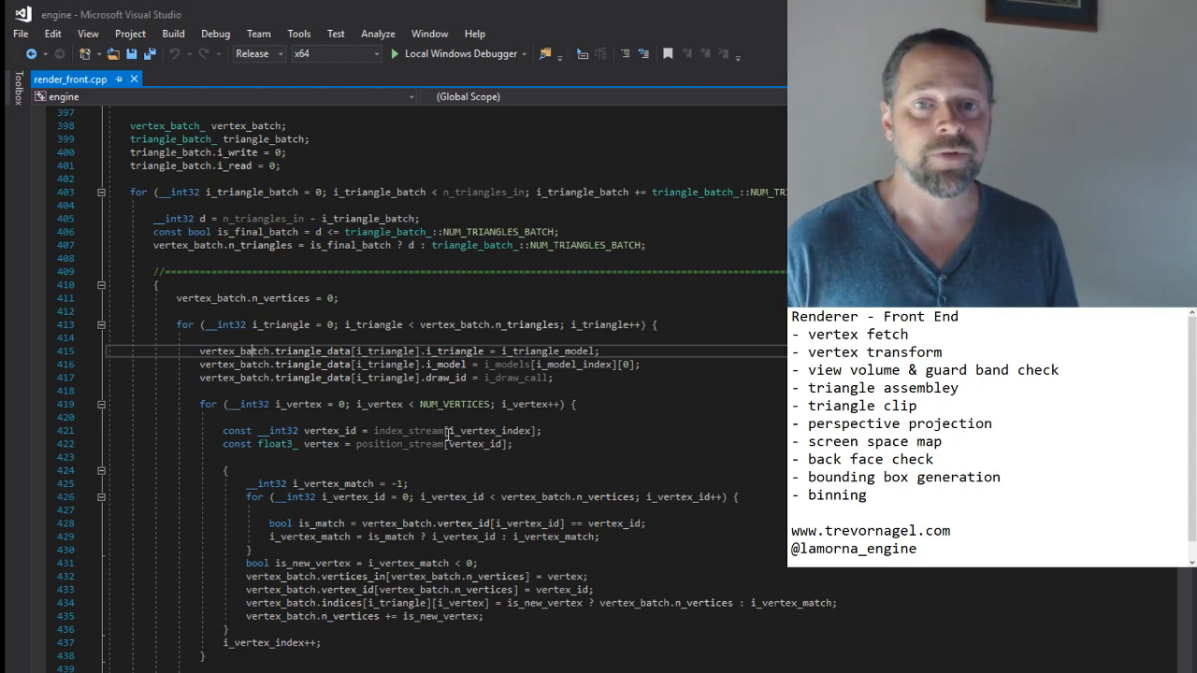
{"action": "scroll", "scroll_direction": "down", "scroll_amount": 3}
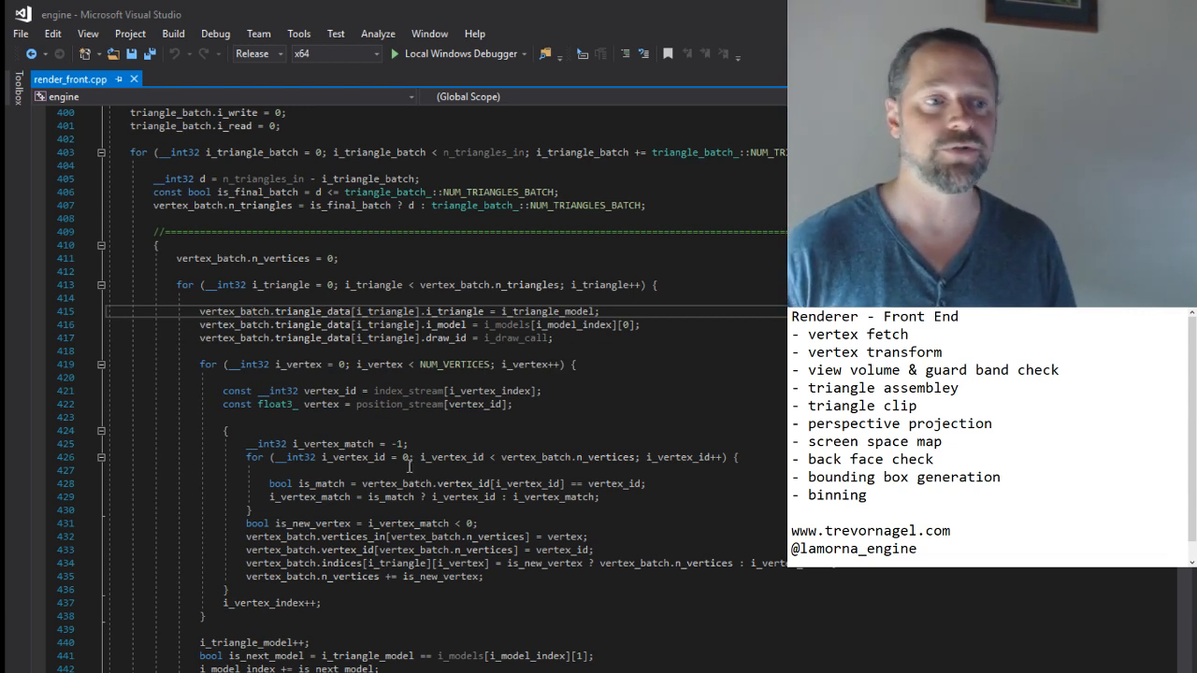
{"action": "scroll", "scroll_direction": "down", "scroll_amount": 3}
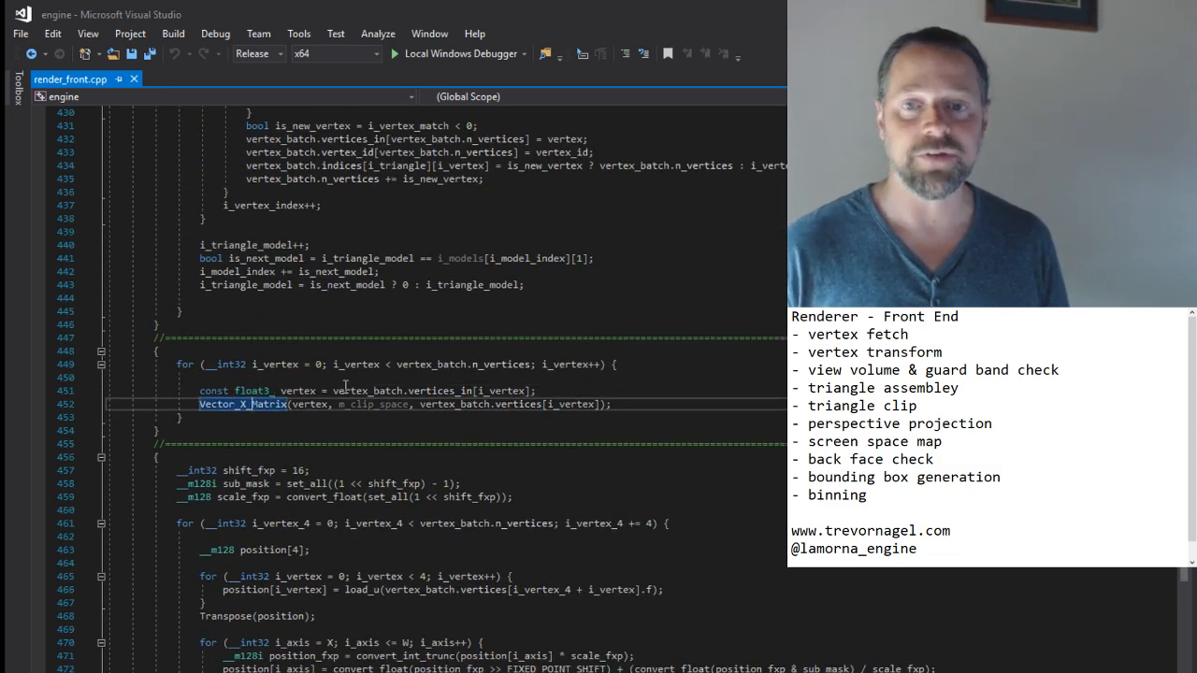
{"action": "scroll", "scroll_direction": "down", "scroll_amount": 3}
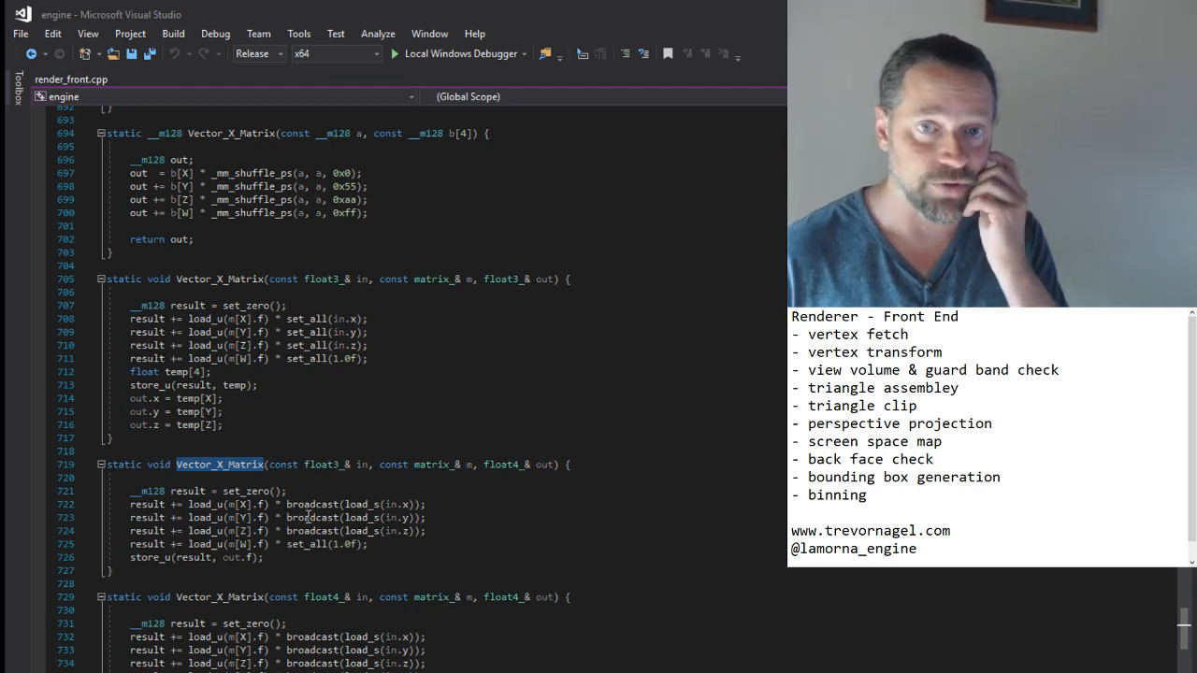
{"action": "double_click", "coordinate": [311, 504]}
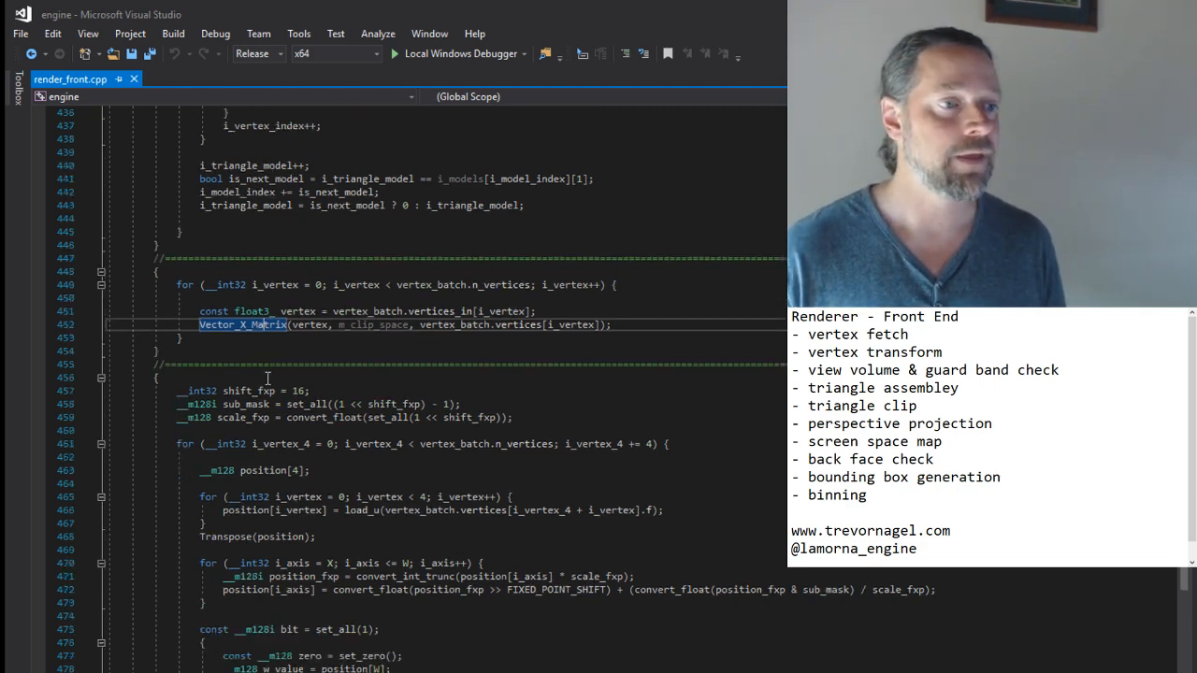
Scroll to lines 448–490 showing the Transpose call and view-volume plane checks
{"action": "scroll", "scroll_direction": "down", "scroll_amount": 3}
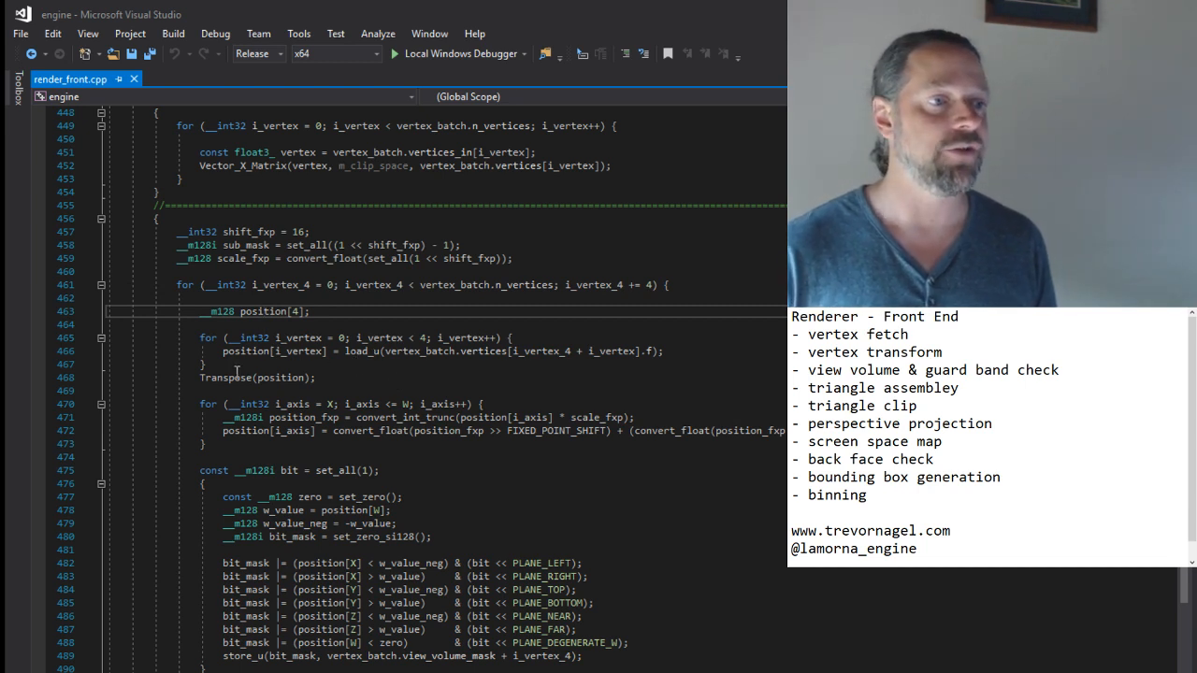
{"action": "double_click", "coordinate": [225, 377]}
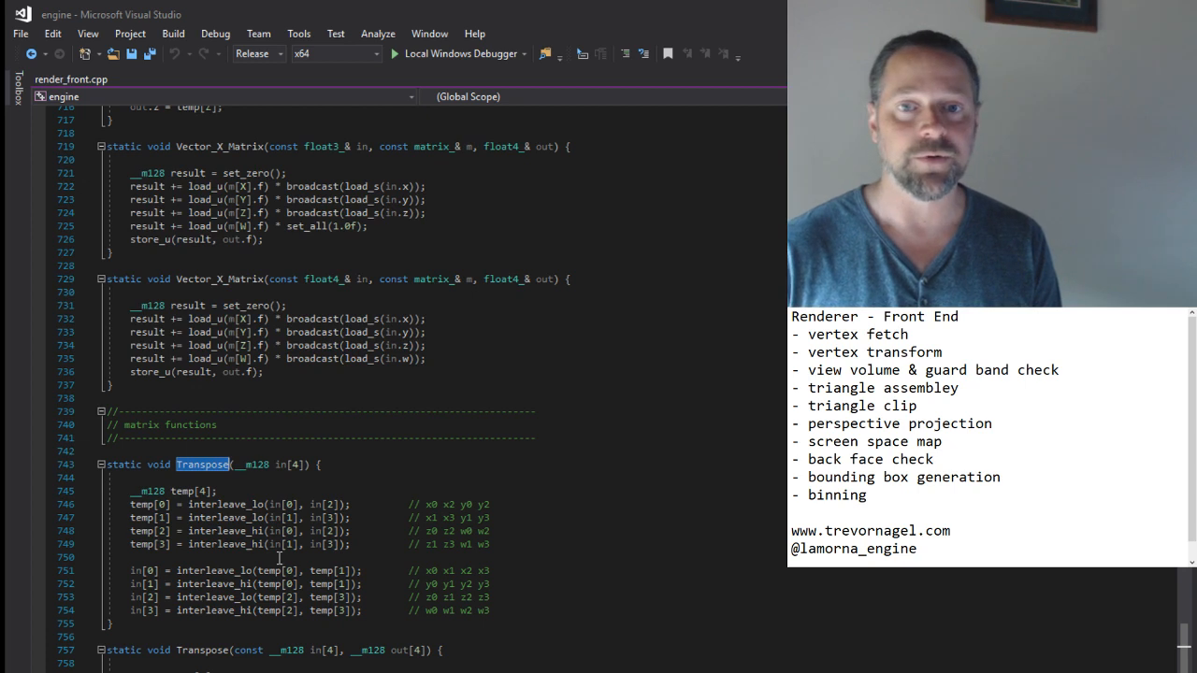
{"action": "scroll", "scroll_direction": "down", "scroll_amount": 3}
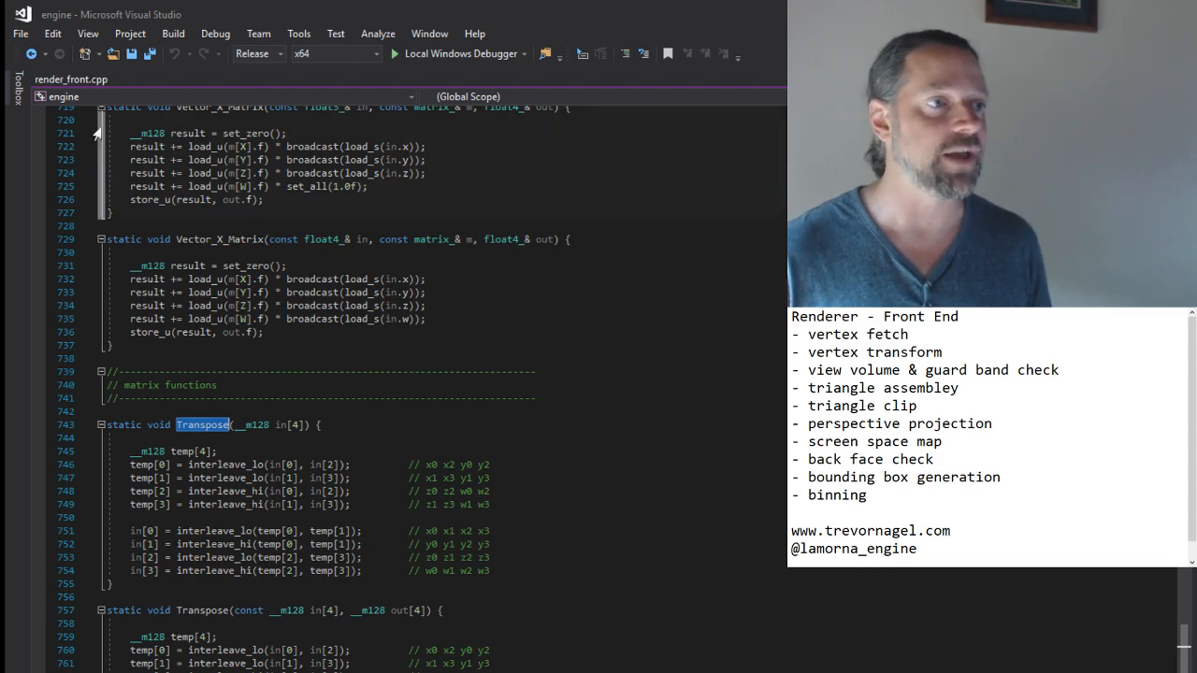
{"action": "scroll", "scroll_direction": "up", "scroll_amount": 3}
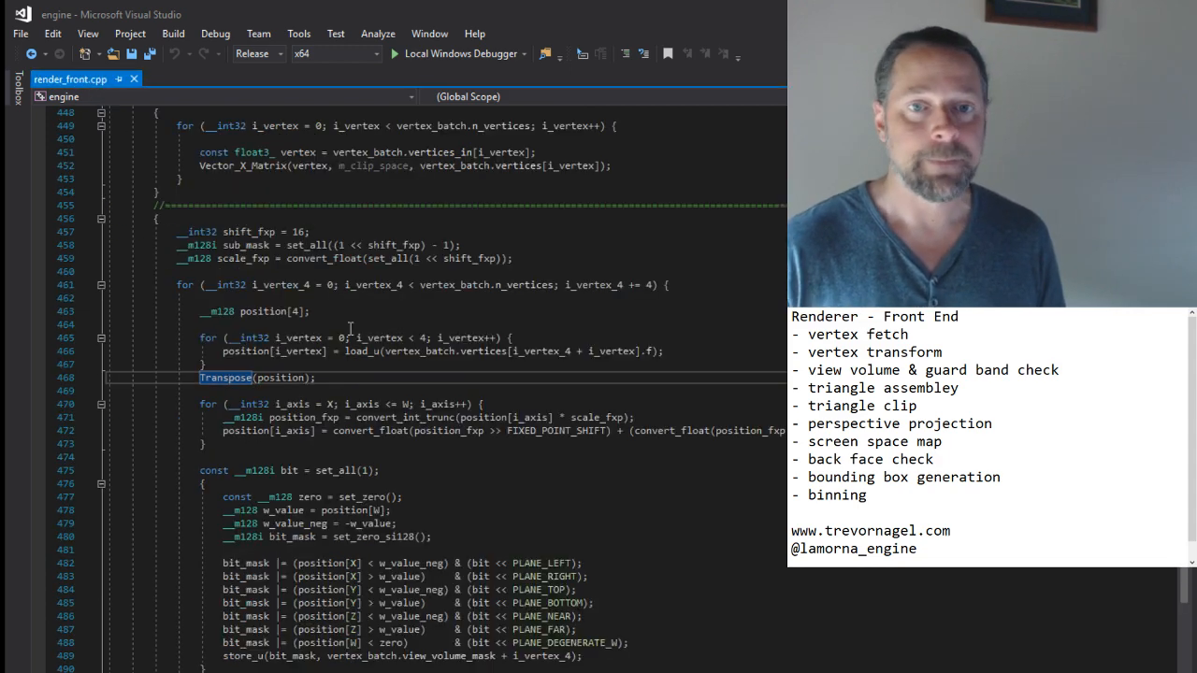
Scroll to lines 491–500 and select the guard band bit_mask checks on lines 496–500
{"action": "scroll", "scroll_direction": "down", "scroll_amount": 3}
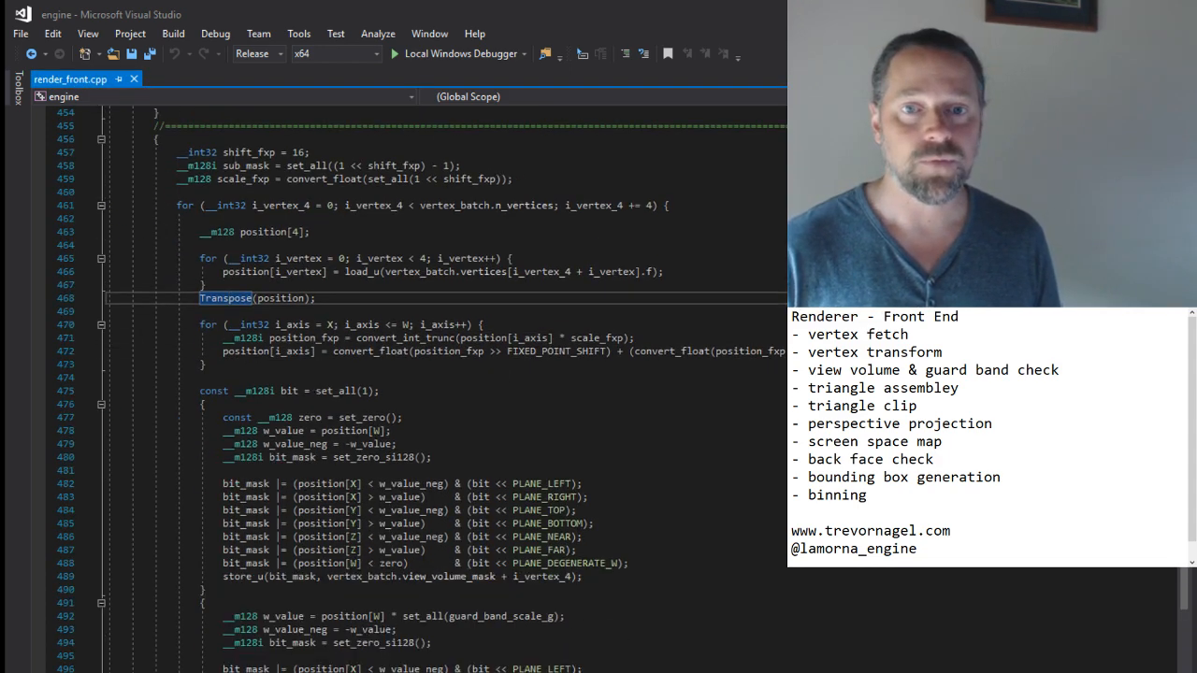
{"action": "scroll", "scroll_direction": "down", "scroll_amount": 3}
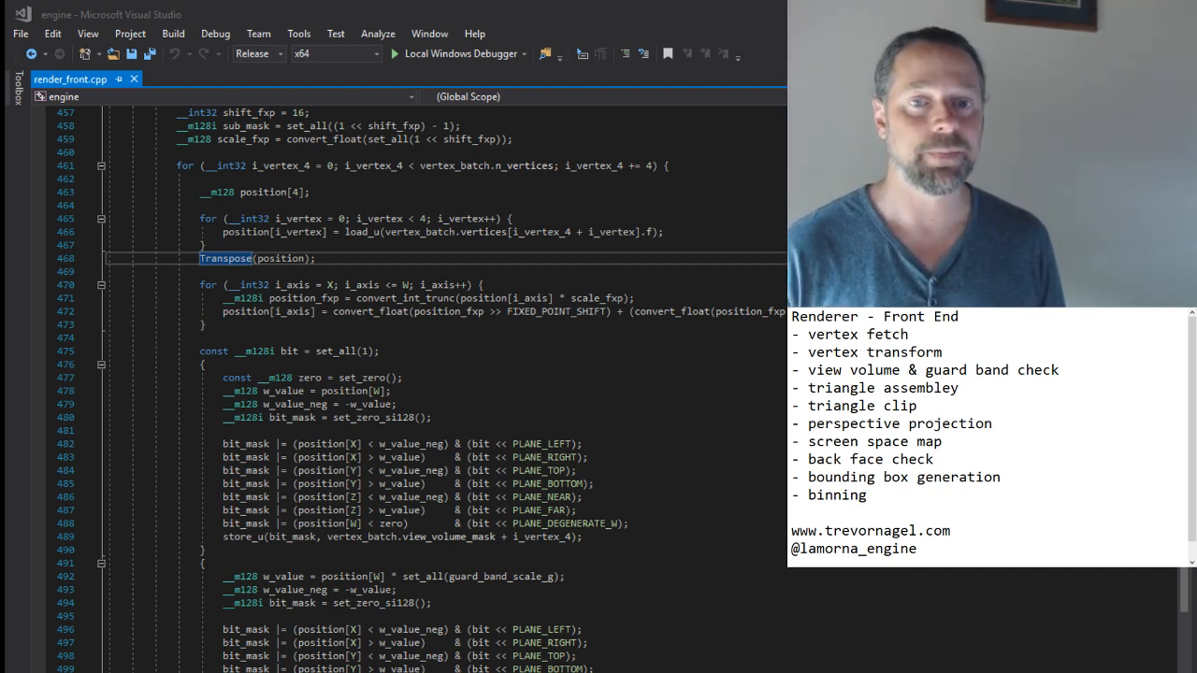
{"action": "scroll", "scroll_direction": "down", "scroll_amount": 3}
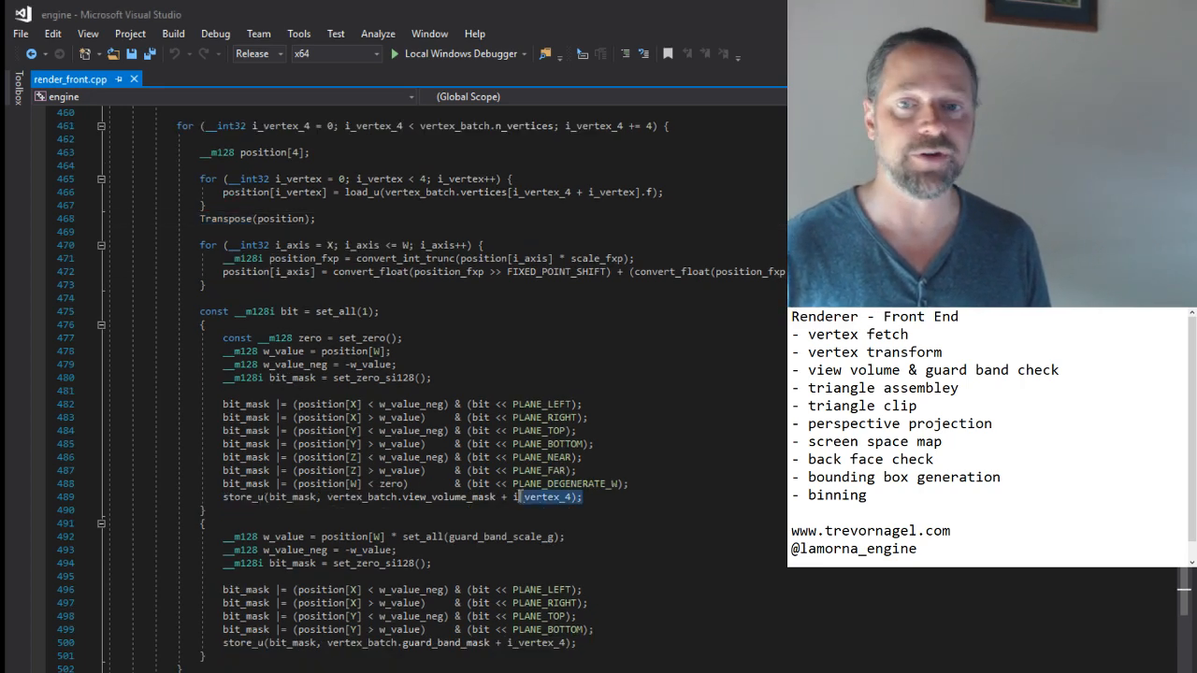
{"action": "left_click_drag", "start_coordinate": [222, 403], "coordinate": [420, 497]}
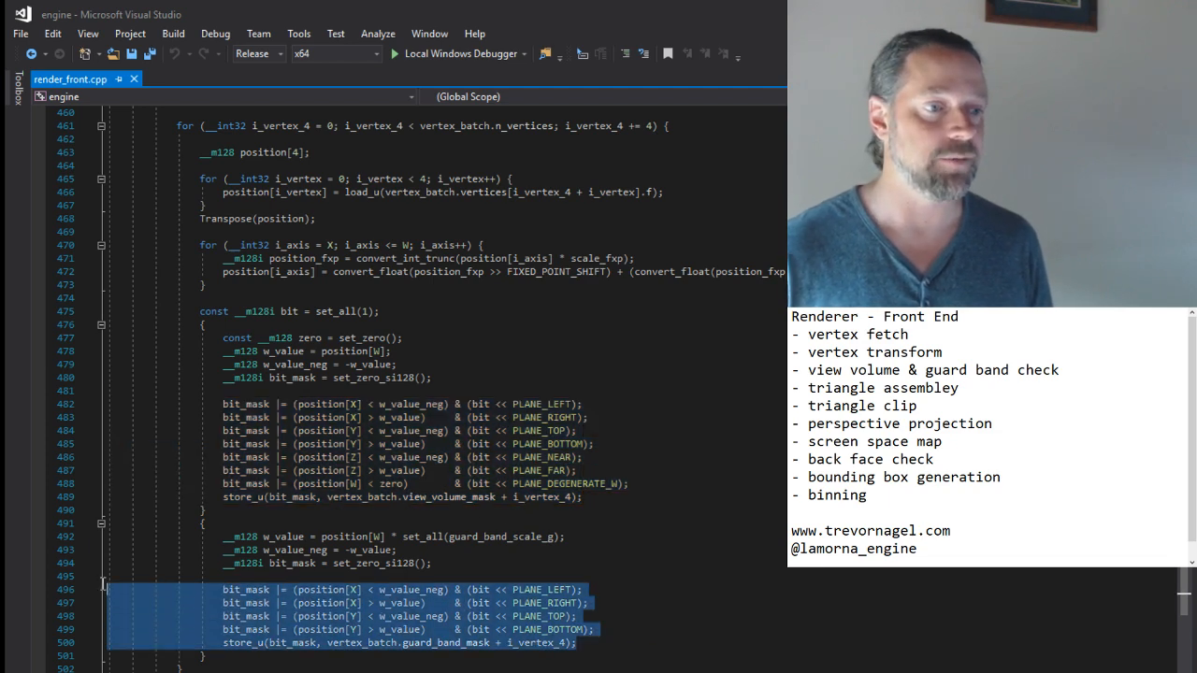
{"action": "scroll", "scroll_direction": "down", "scroll_amount": 3}
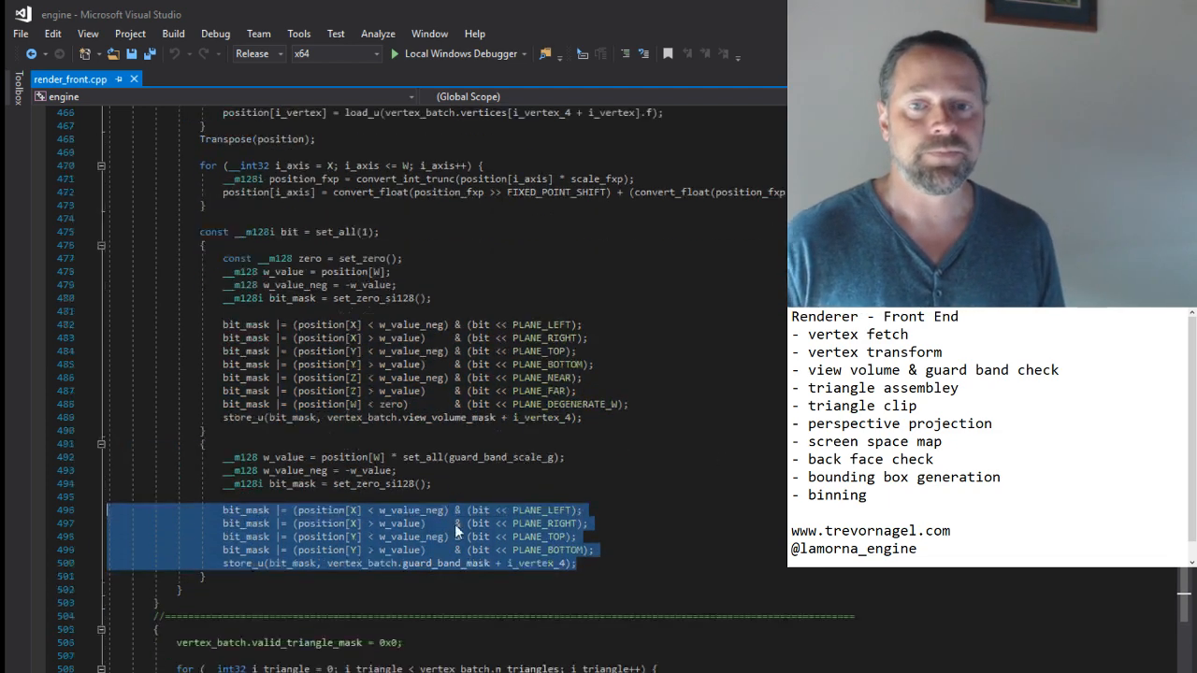
Scroll through triangle assembly and the clip_batch loop to the Clip_Triangle definition
{"action": "scroll", "scroll_direction": "down", "scroll_amount": 3}
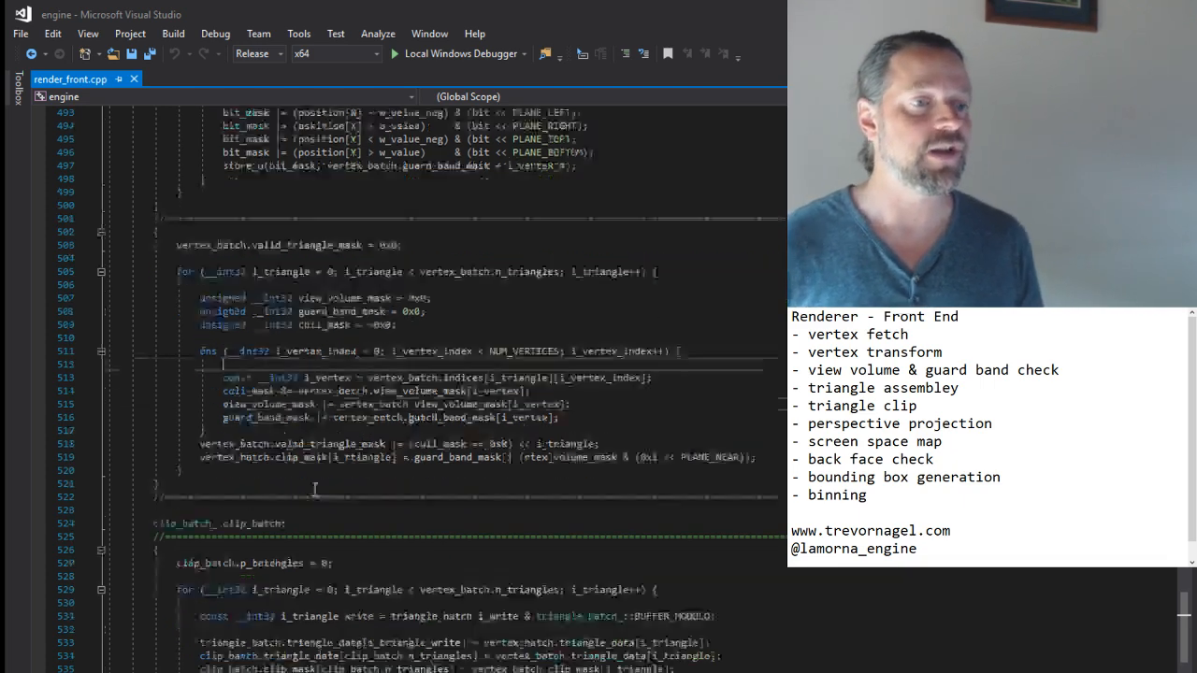
{"action": "scroll", "scroll_direction": "down", "scroll_amount": 3}
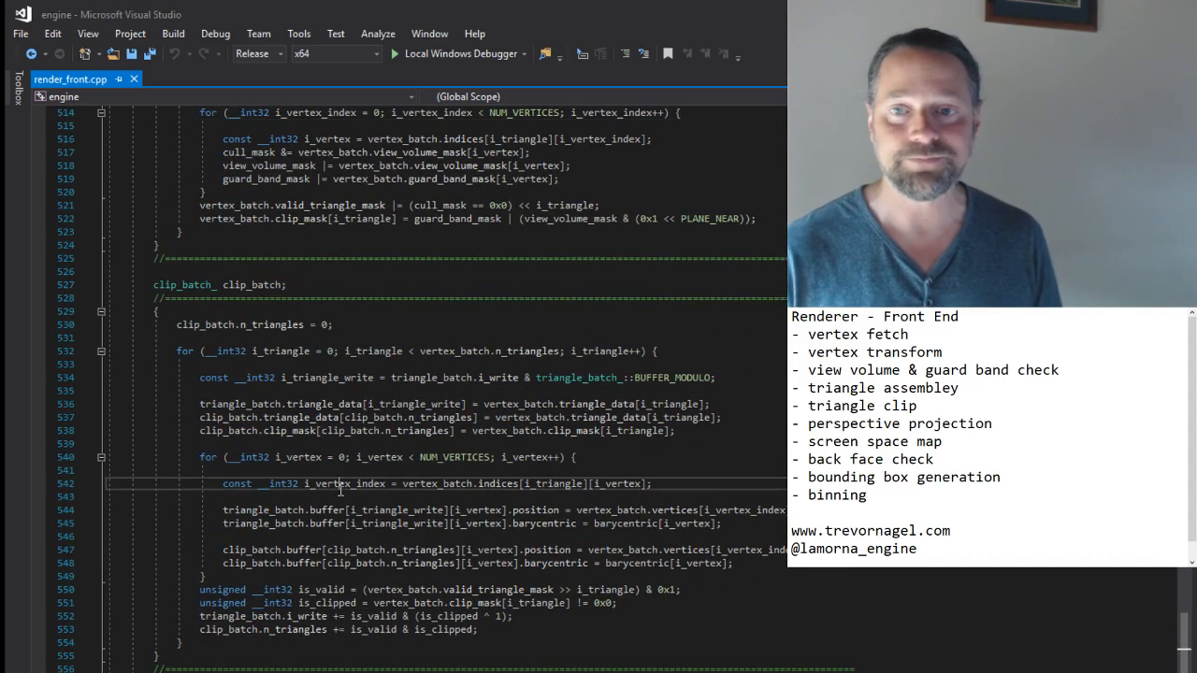
{"action": "double_click", "coordinate": [342, 484]}
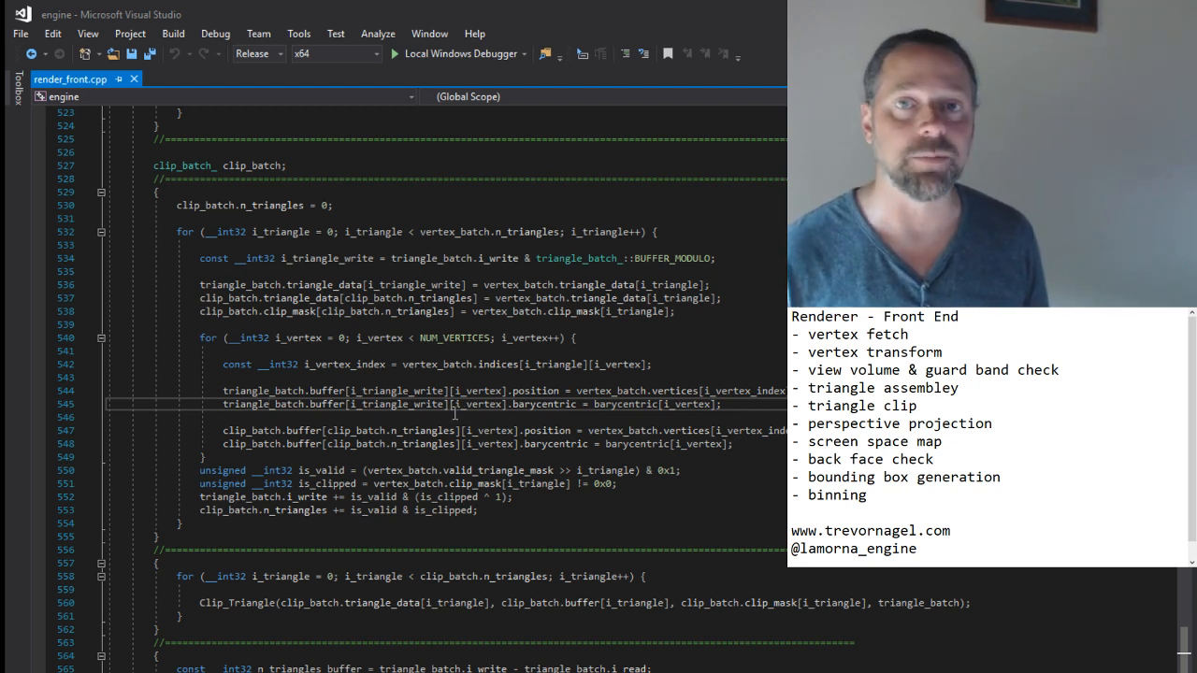
{"action": "scroll", "scroll_direction": "down", "scroll_amount": 3}
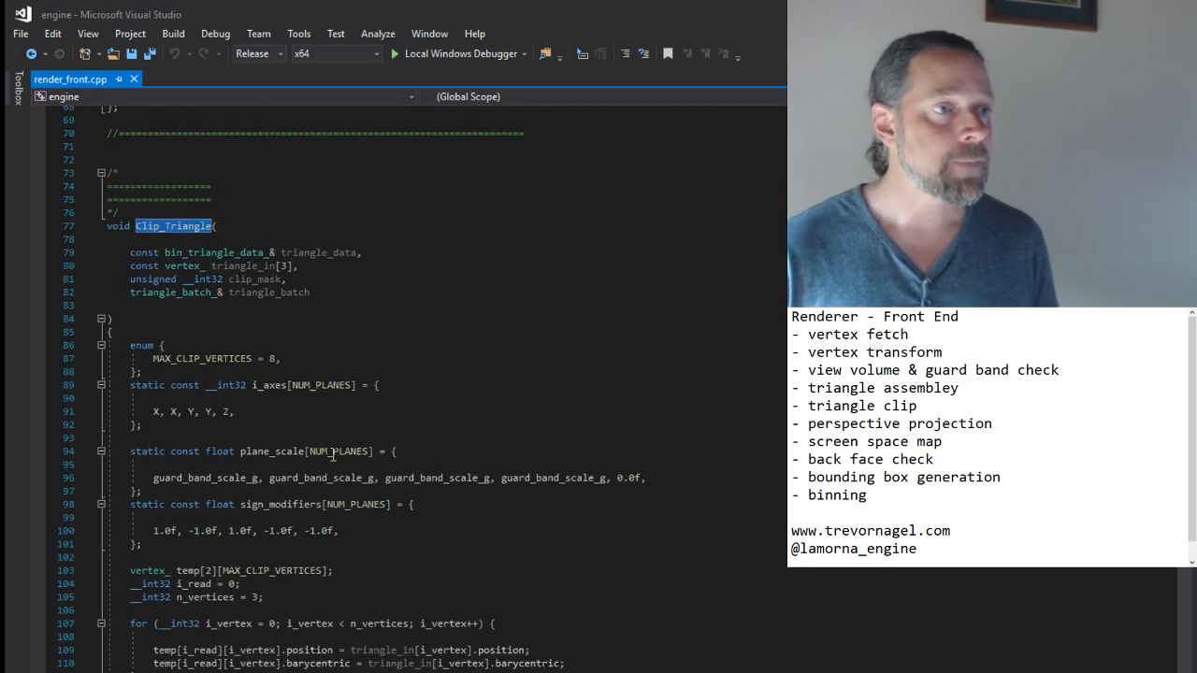
Scroll past the Clip_Triangle plane clipping to the Process_Triangle_Batch call near line 573
{"action": "scroll", "scroll_direction": "down", "scroll_amount": 3}
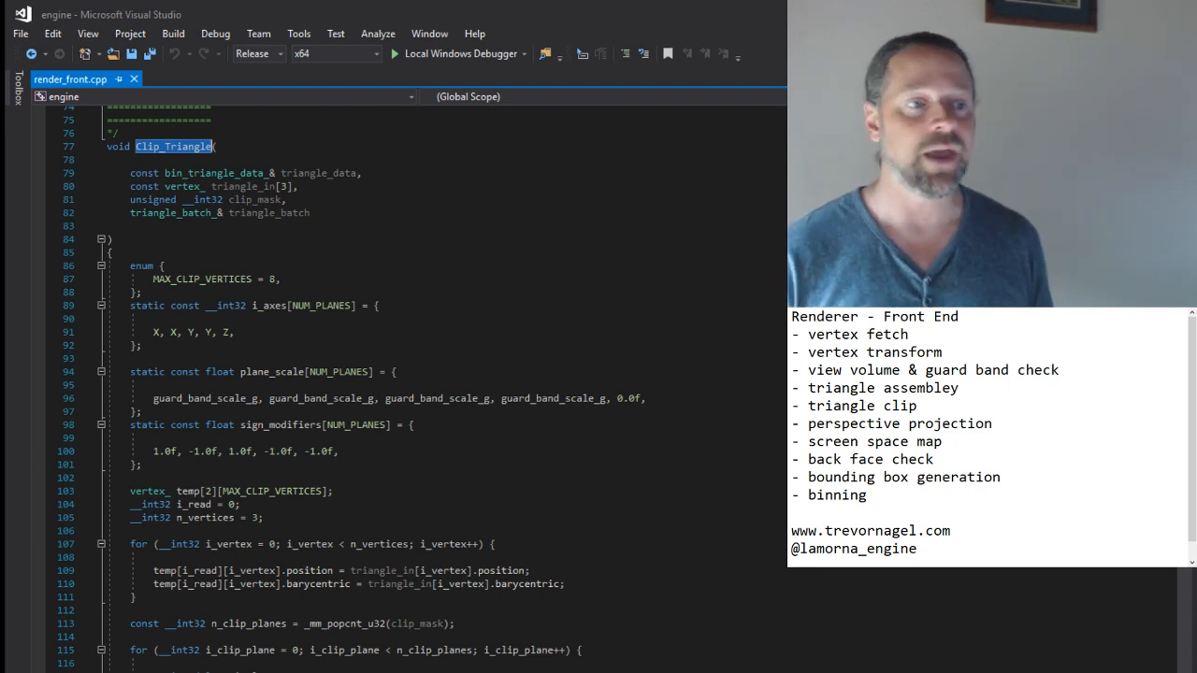
{"action": "scroll", "scroll_direction": "down", "scroll_amount": 3}
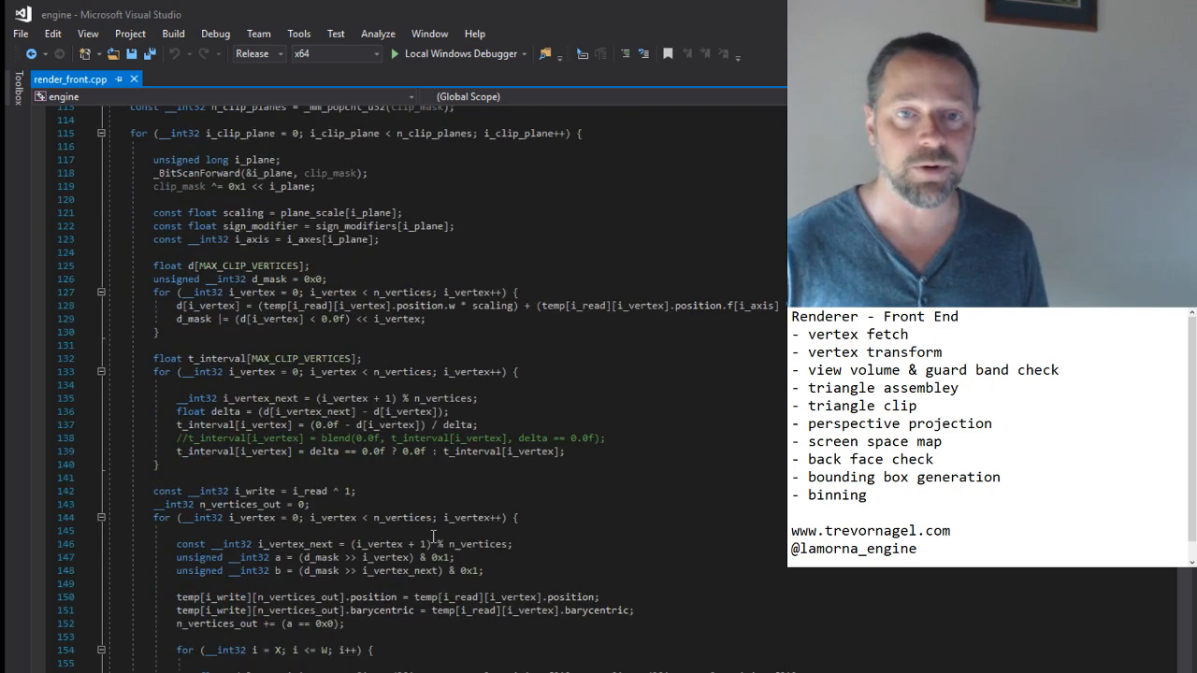
{"action": "scroll", "scroll_direction": "down", "scroll_amount": 3}
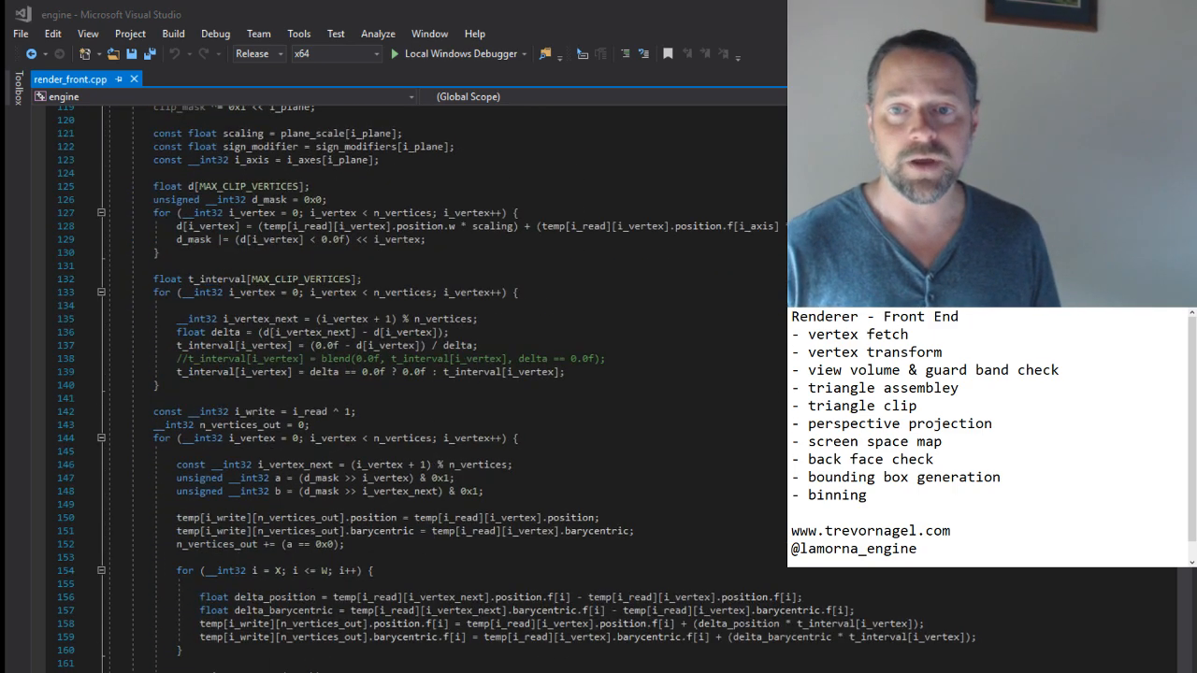
{"action": "scroll", "scroll_direction": "down", "scroll_amount": 3}
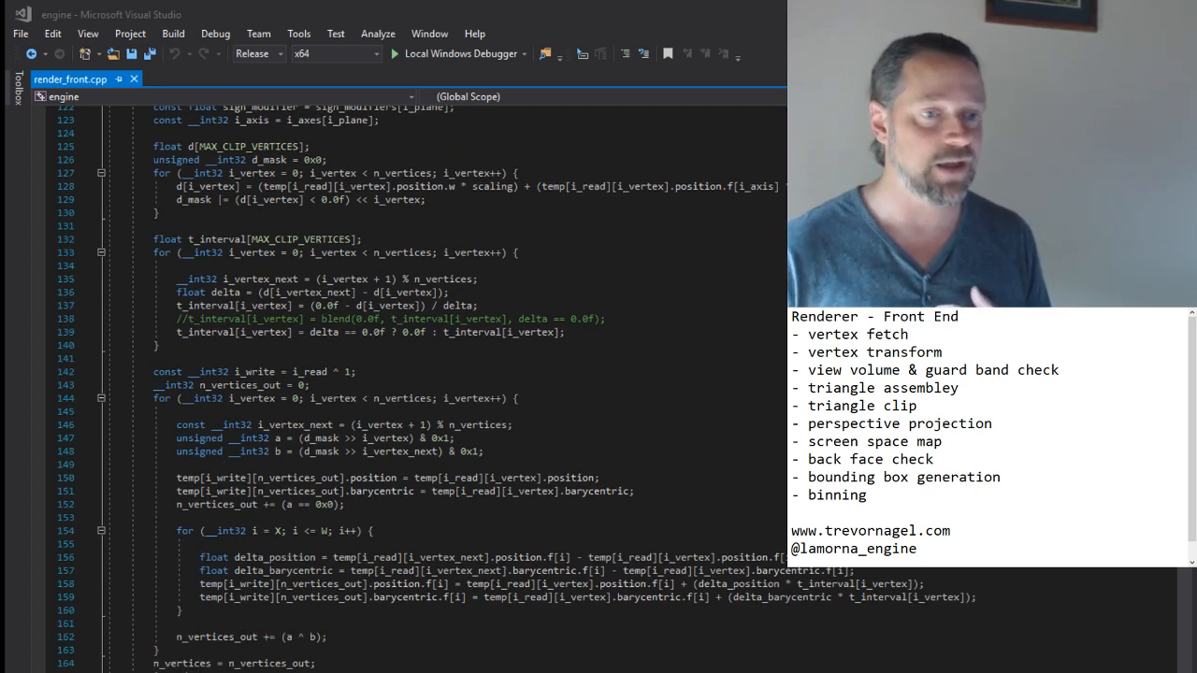
{"action": "scroll", "scroll_direction": "down", "scroll_amount": 3}
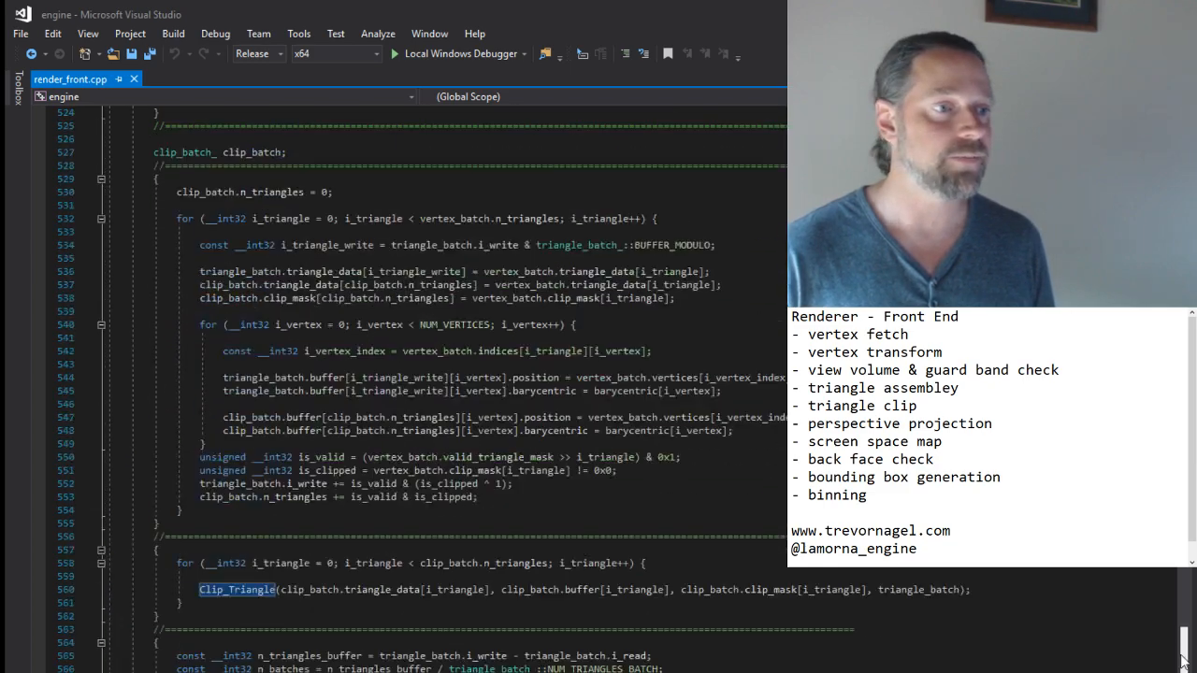
{"action": "scroll", "scroll_direction": "down", "scroll_amount": 3}
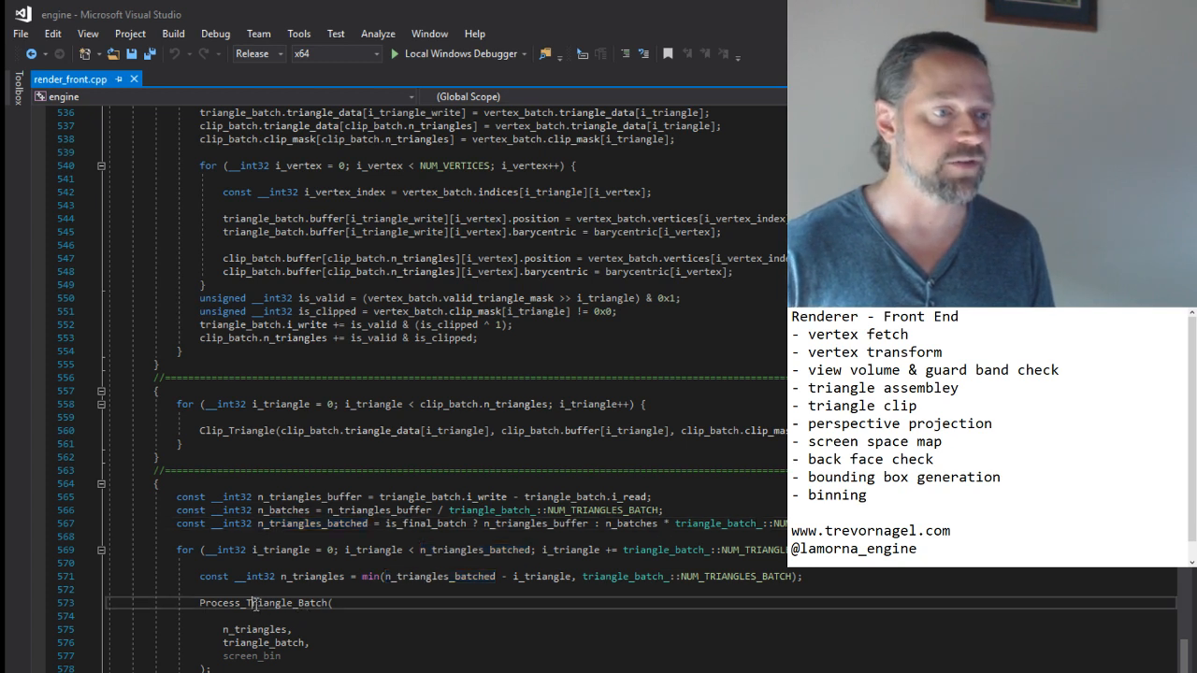
Follow Process_Triangle_Batch, highlight i_triangle_4 and Transpose, and reach the r_depth reciprocal lines
{"action": "double_click", "coordinate": [257, 604]}
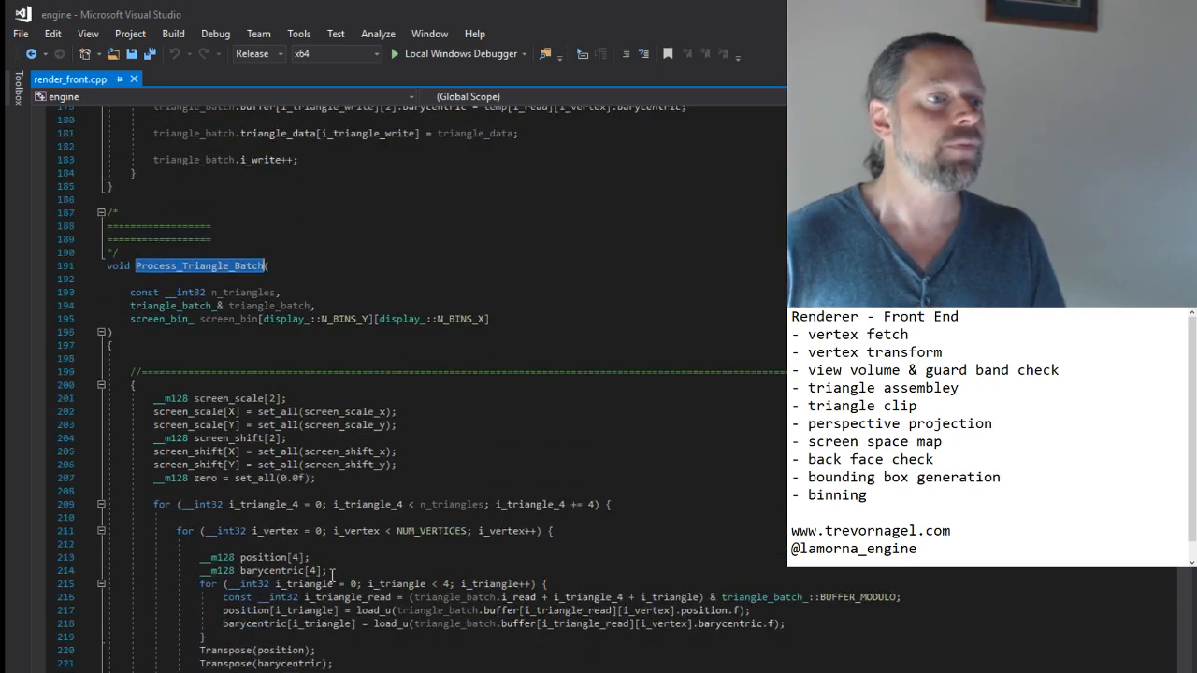
{"action": "scroll", "scroll_direction": "down", "scroll_amount": 3}
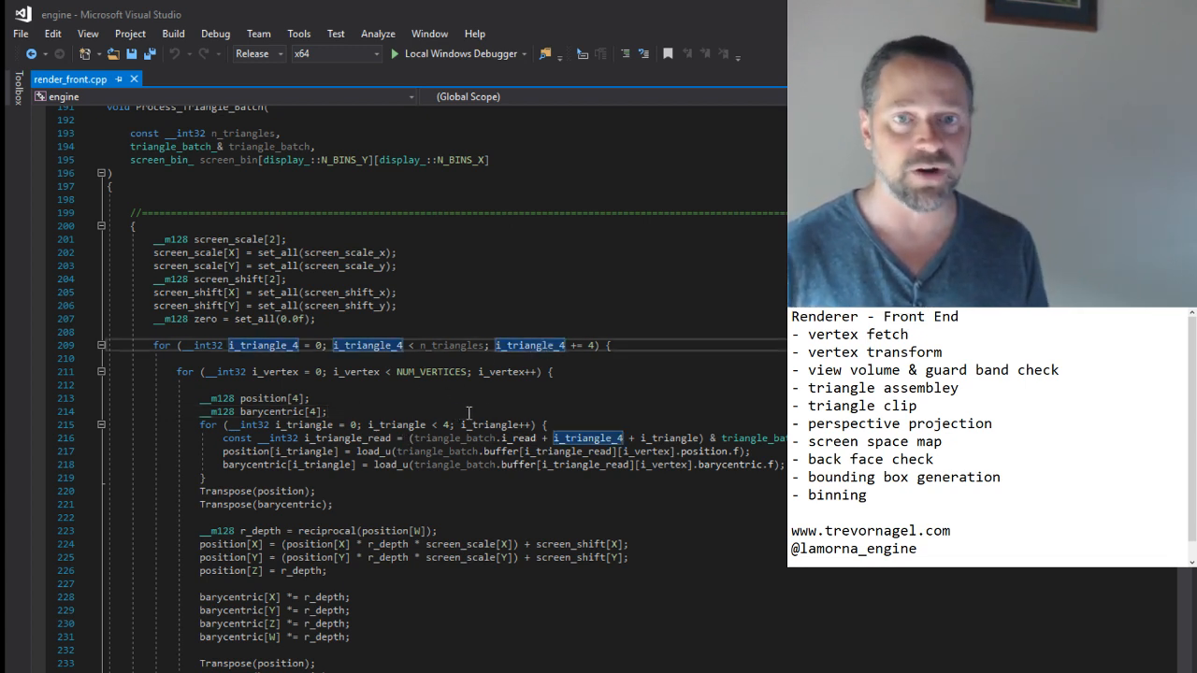
{"action": "double_click", "coordinate": [263, 399]}
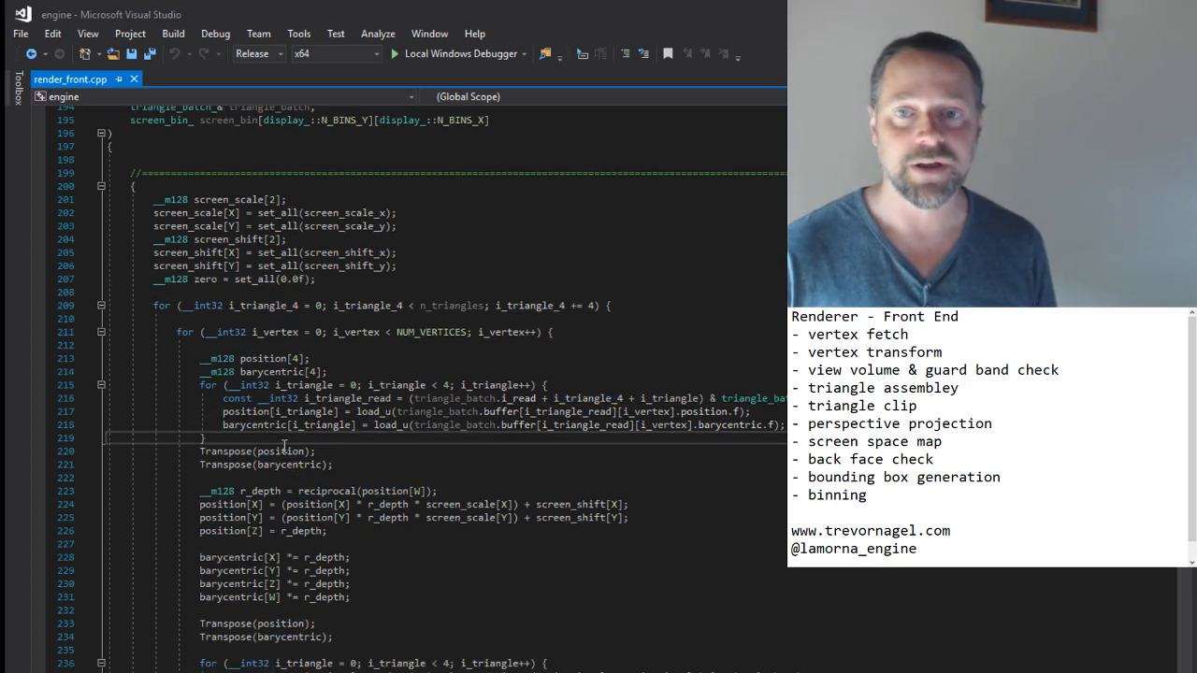
{"action": "double_click", "coordinate": [226, 451]}
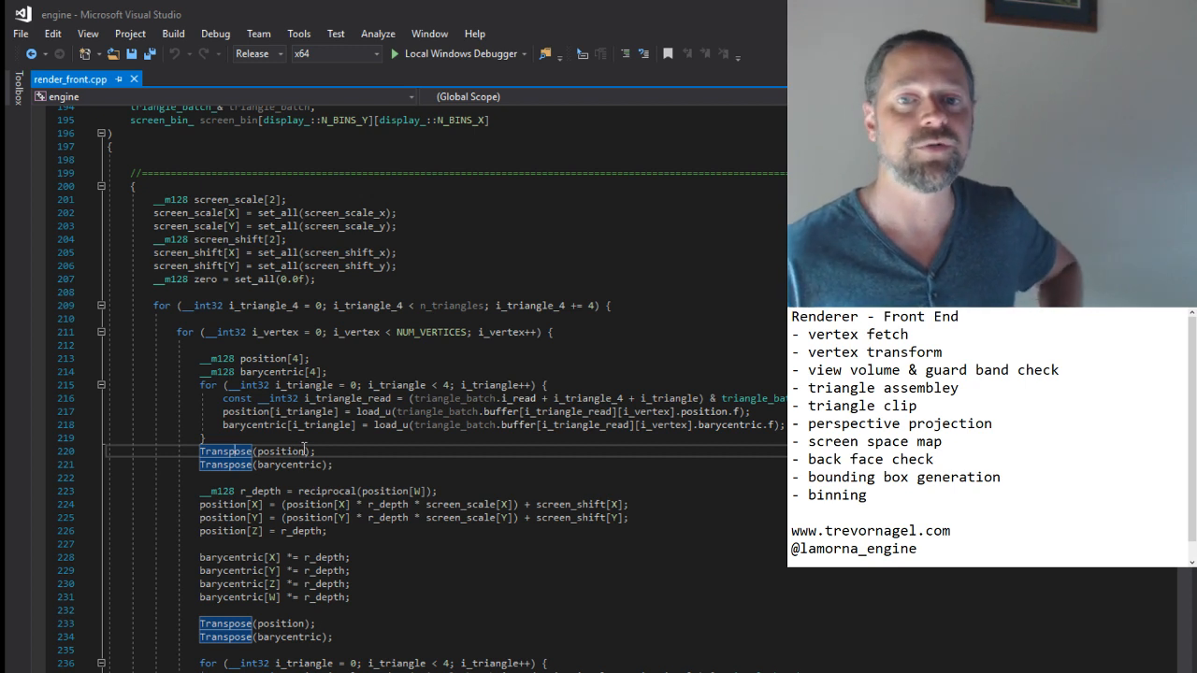
{"action": "scroll", "scroll_direction": "down", "scroll_amount": 3}
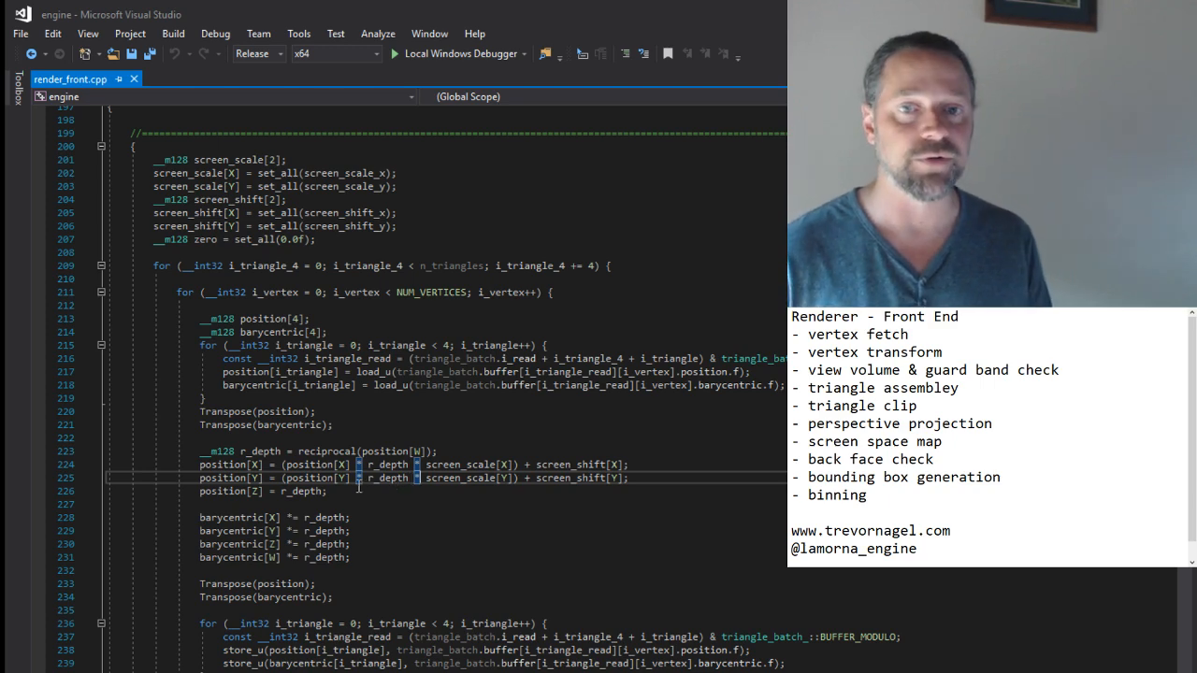
{"action": "scroll", "scroll_direction": "down", "scroll_amount": 3}
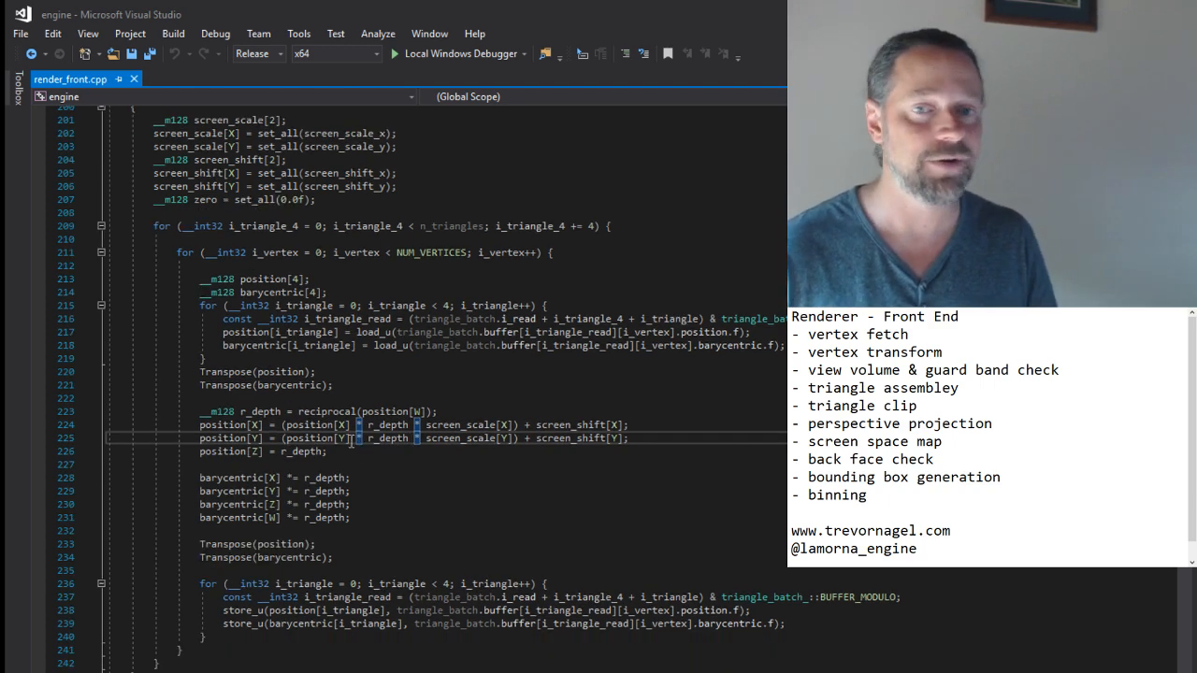
{"action": "scroll", "scroll_direction": "down", "scroll_amount": 3}
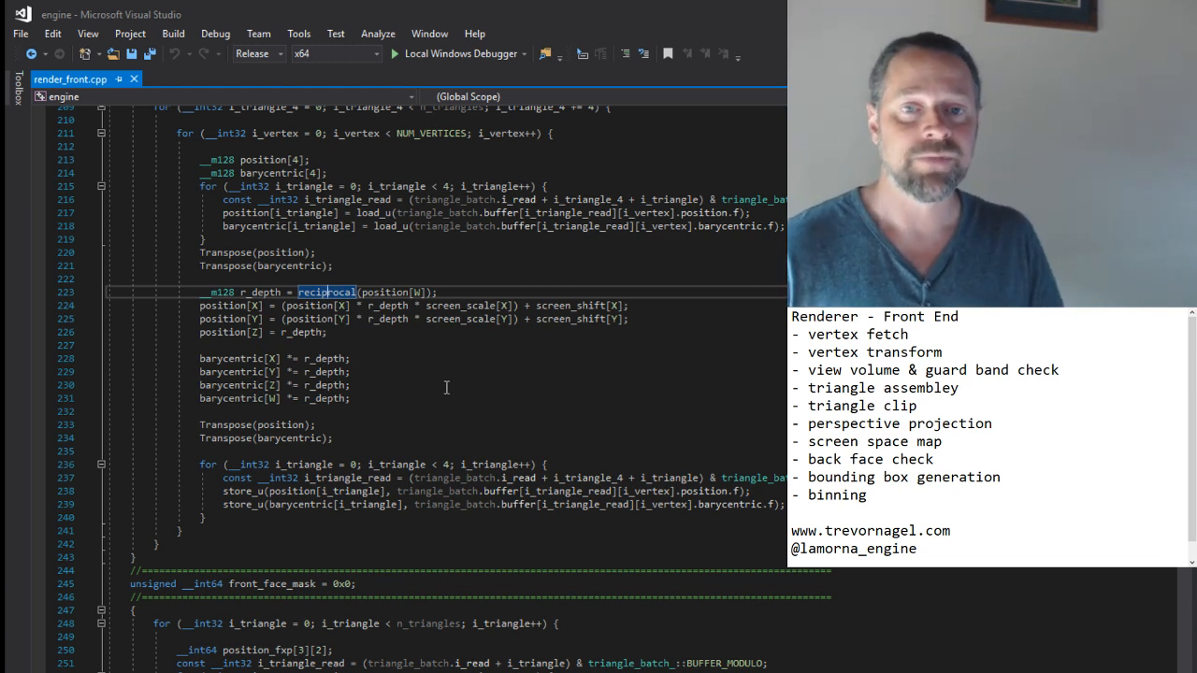
Select the four barycentric *= r_depth lines, then scroll past front_face_mask to line 270
{"action": "left_click_drag", "start_coordinate": [200, 358], "coordinate": [351, 397]}
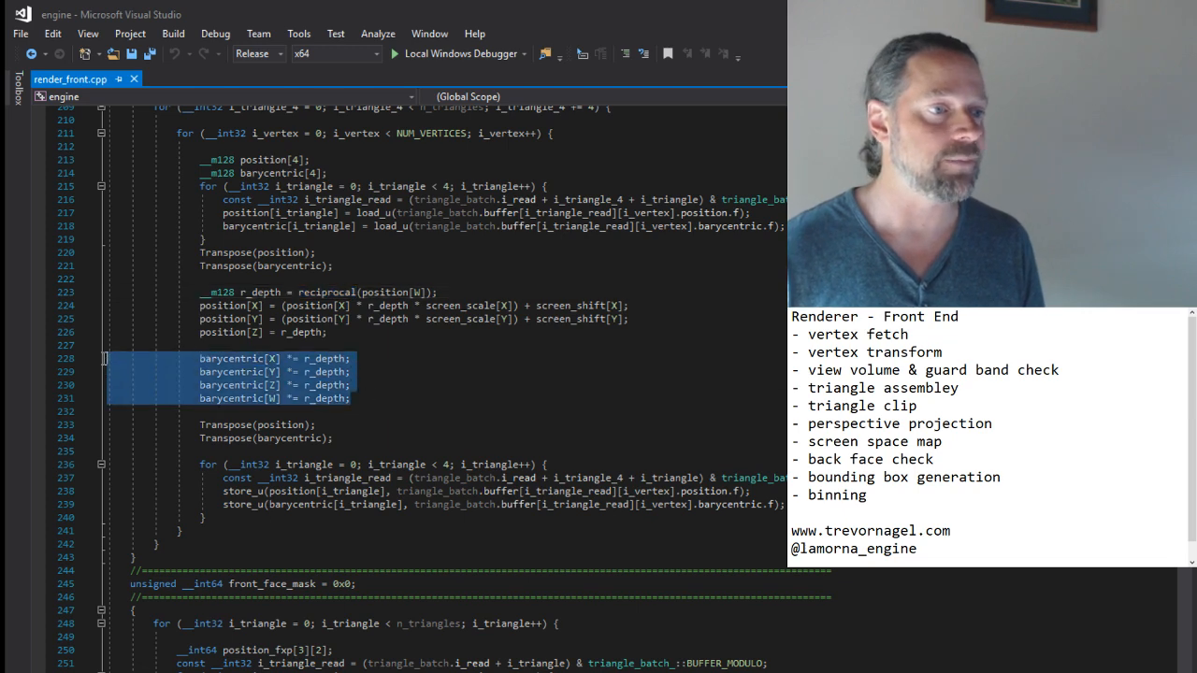
{"action": "scroll", "scroll_direction": "down", "scroll_amount": 3}
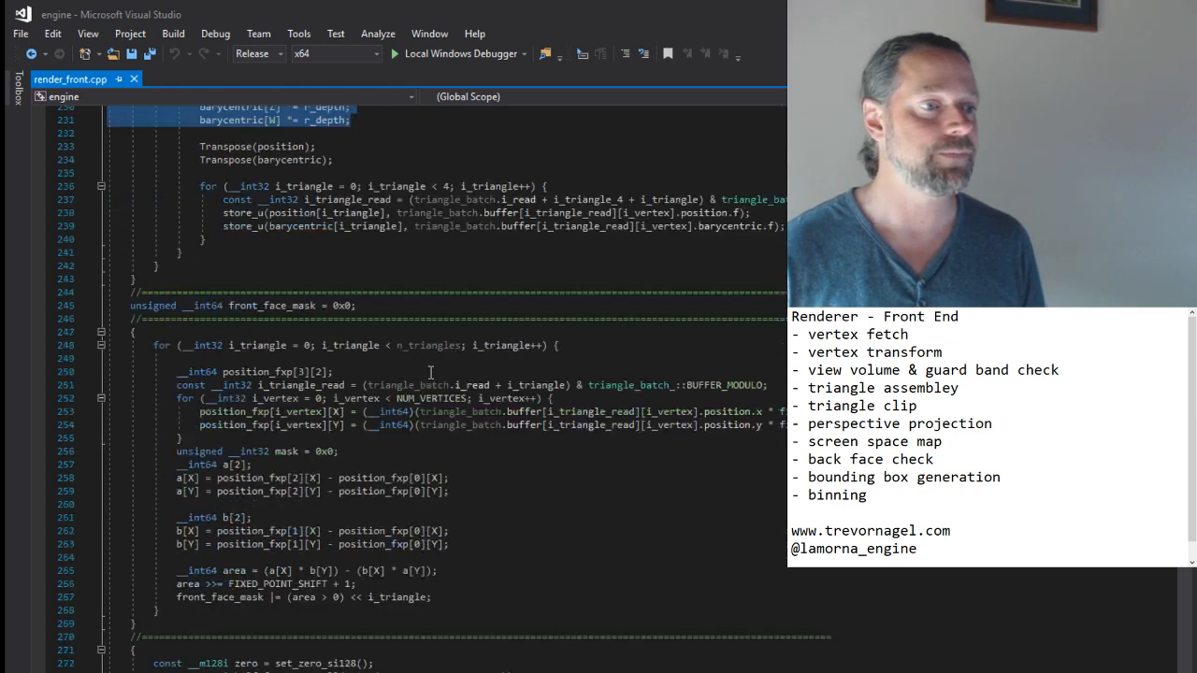
{"action": "scroll", "scroll_direction": "down", "scroll_amount": 3}
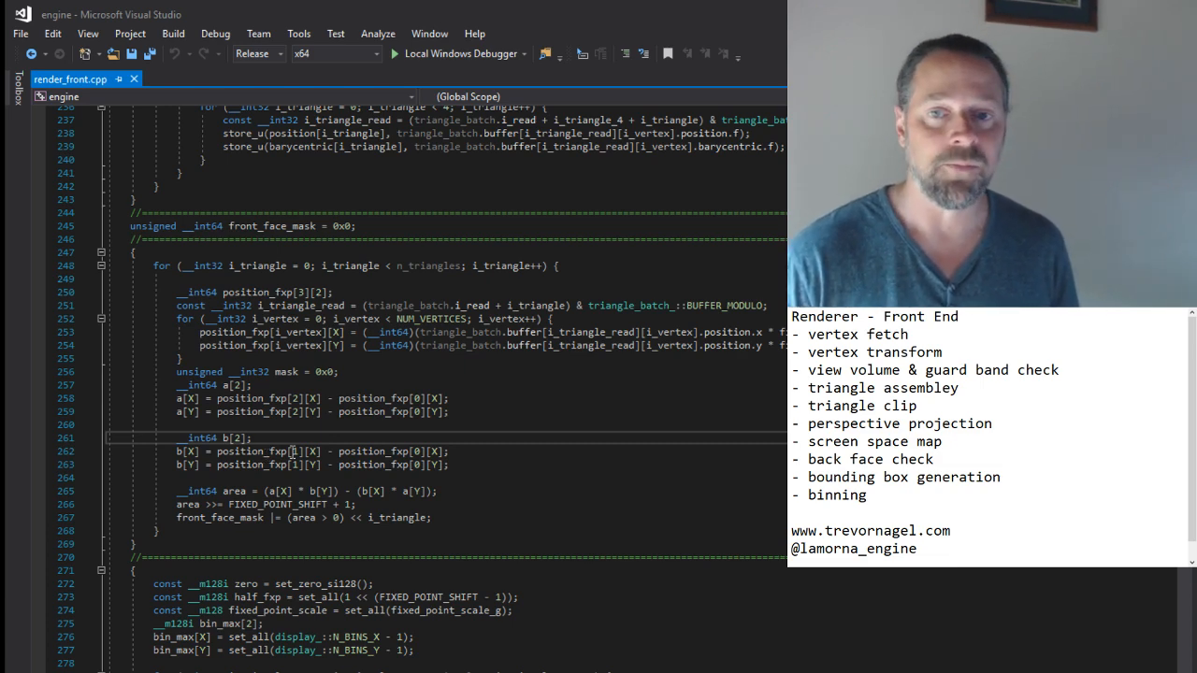
{"action": "scroll", "scroll_direction": "down", "scroll_amount": 3}
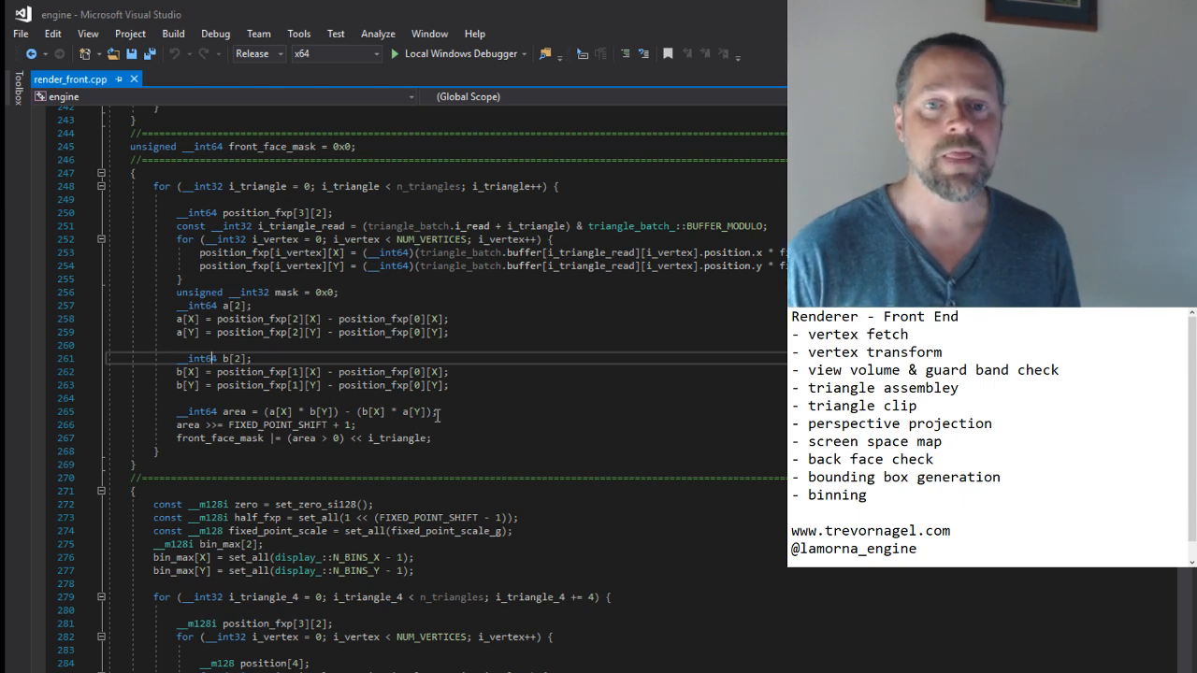
{"action": "scroll", "scroll_direction": "down", "scroll_amount": 3}
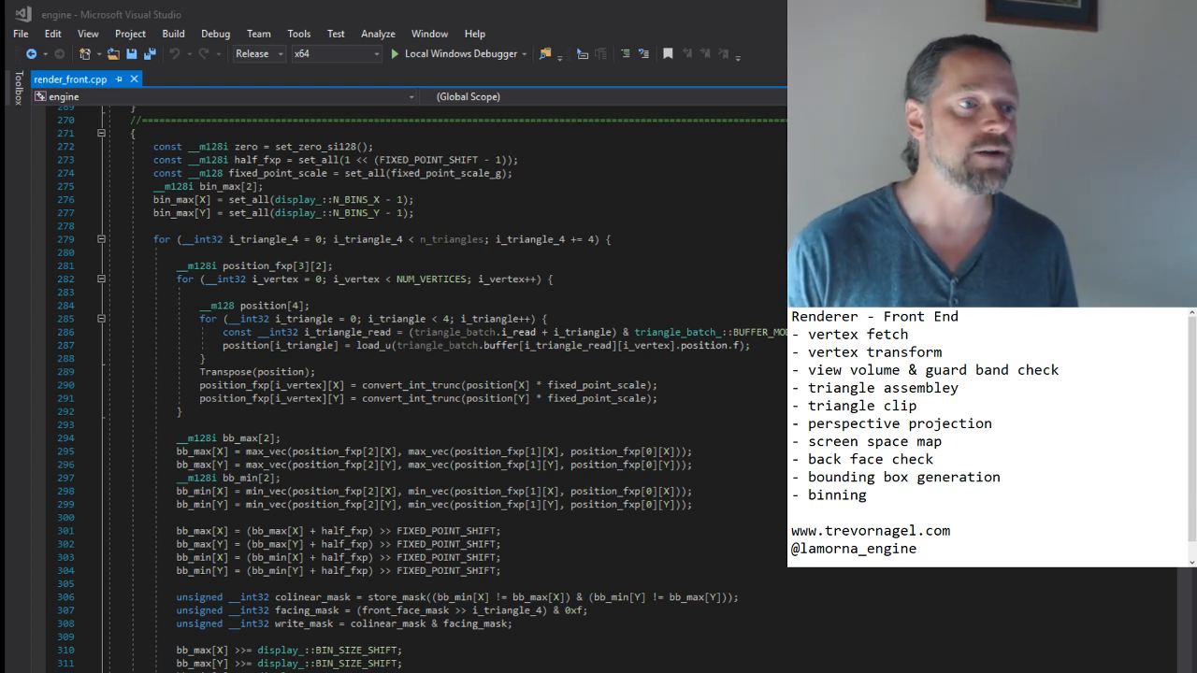
Highlight i_vertex and scroll down to the BIN_SIZE_SHIFT and x_extent/y_extent lines
{"action": "double_click", "coordinate": [271, 278]}
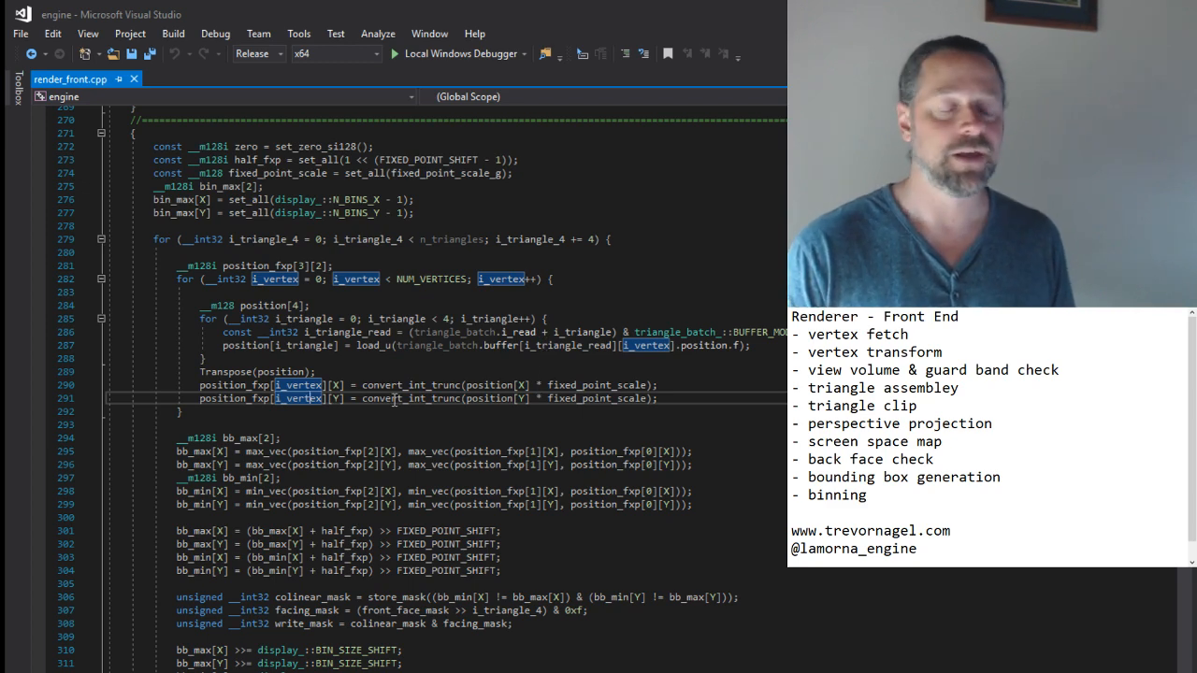
{"action": "scroll", "scroll_direction": "down", "scroll_amount": 3}
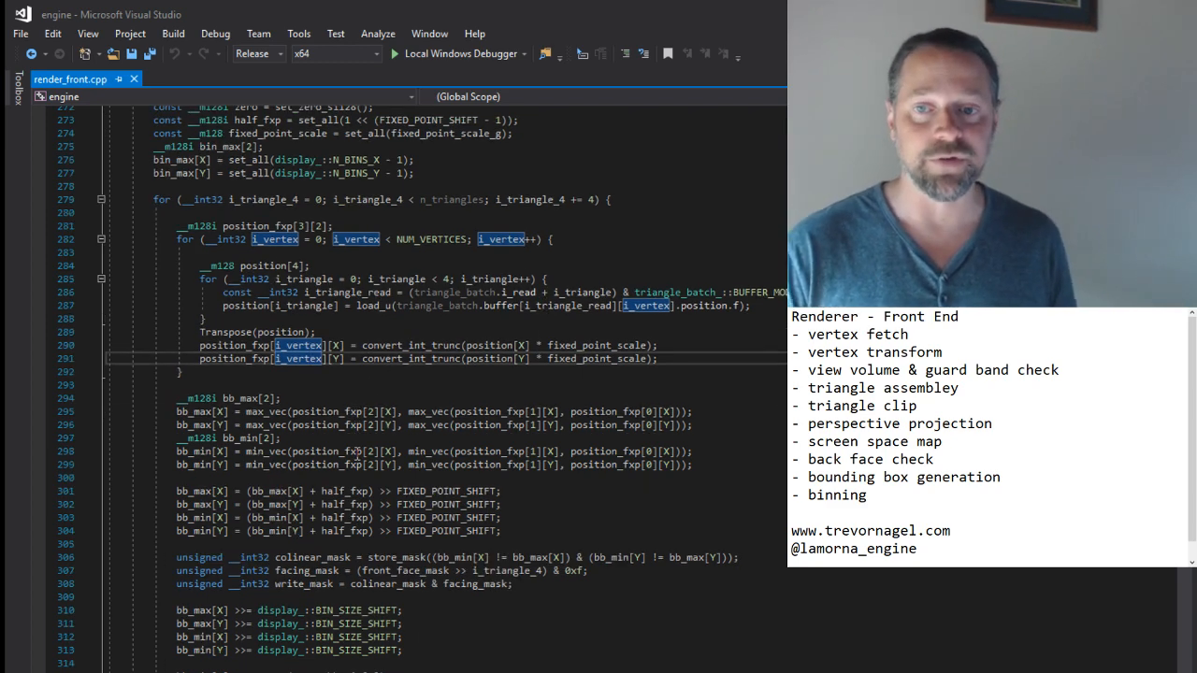
{"action": "scroll", "scroll_direction": "down", "scroll_amount": 3}
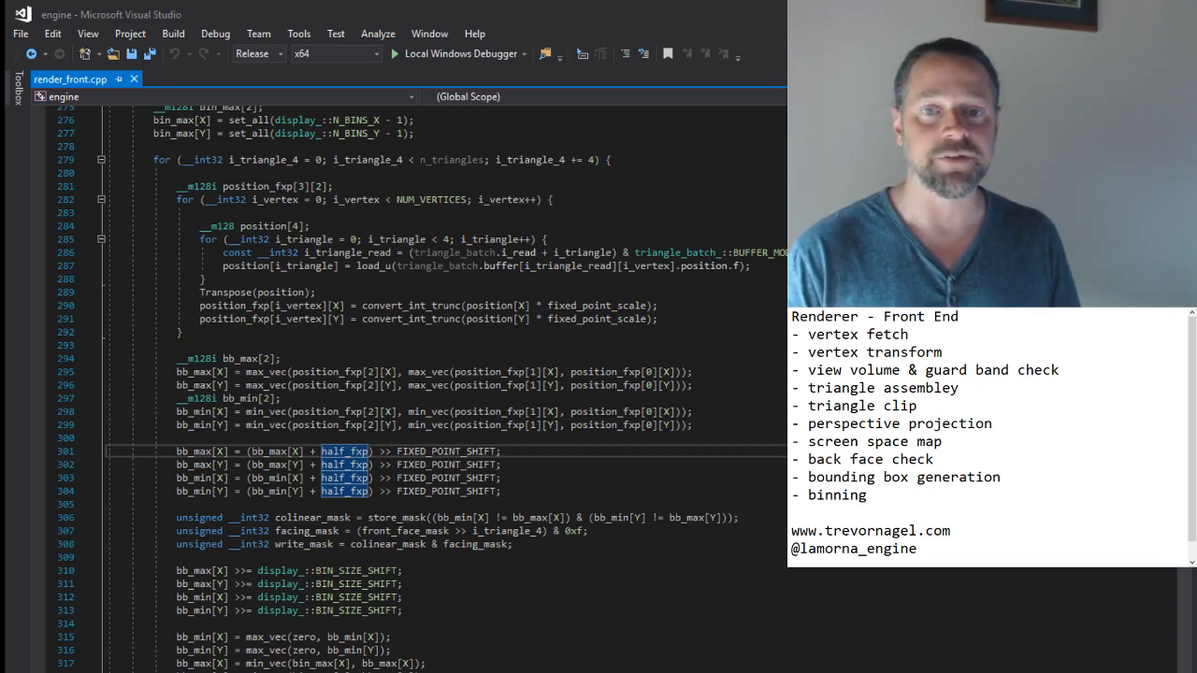
{"action": "scroll", "scroll_direction": "down", "scroll_amount": 3}
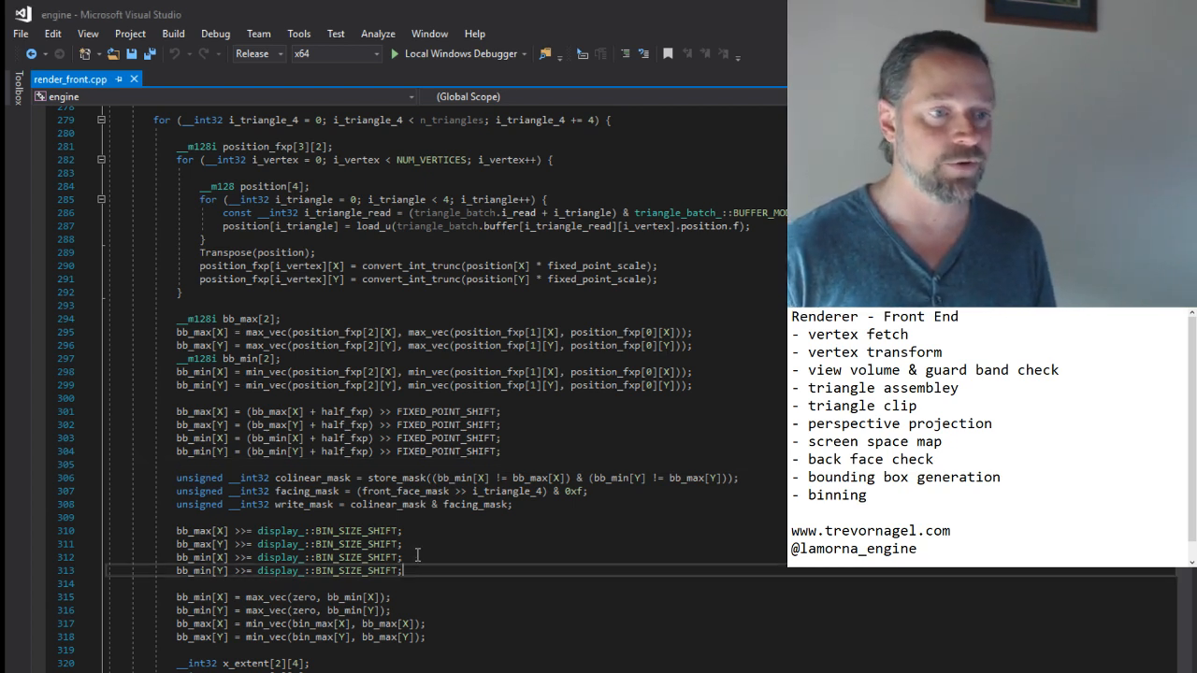
{"action": "scroll", "scroll_direction": "down", "scroll_amount": 3}
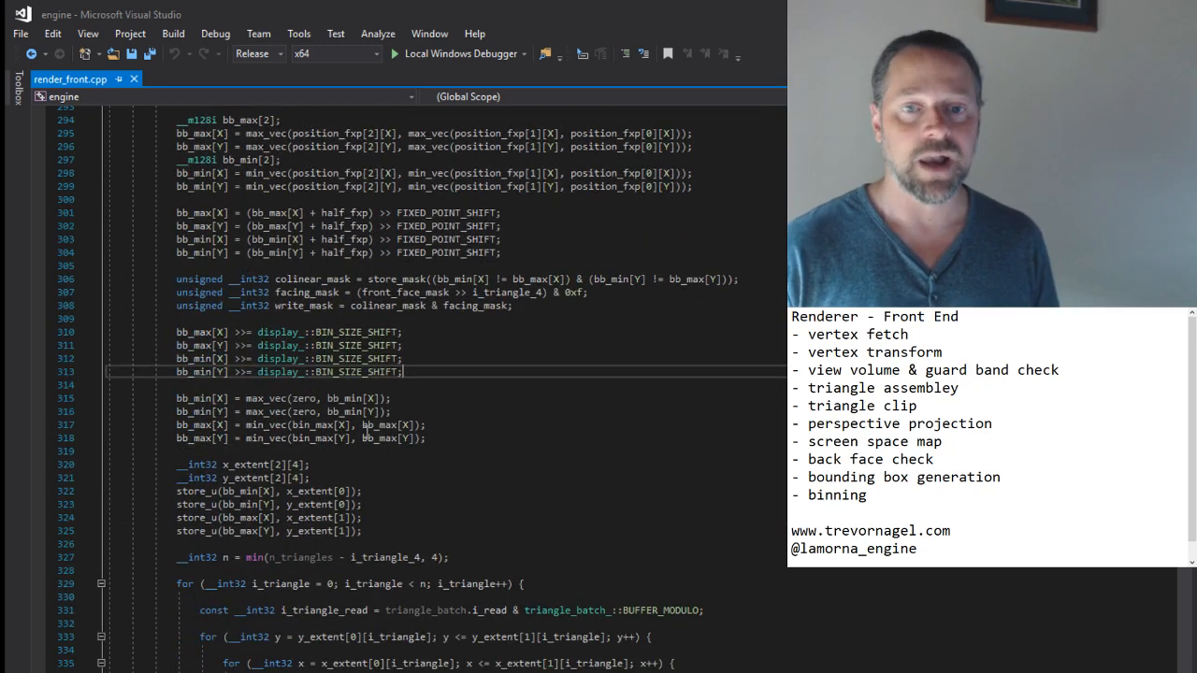
Scroll to the bin_triangle loop near line 341 and highlight the position fields
{"action": "scroll", "scroll_direction": "down", "scroll_amount": 3}
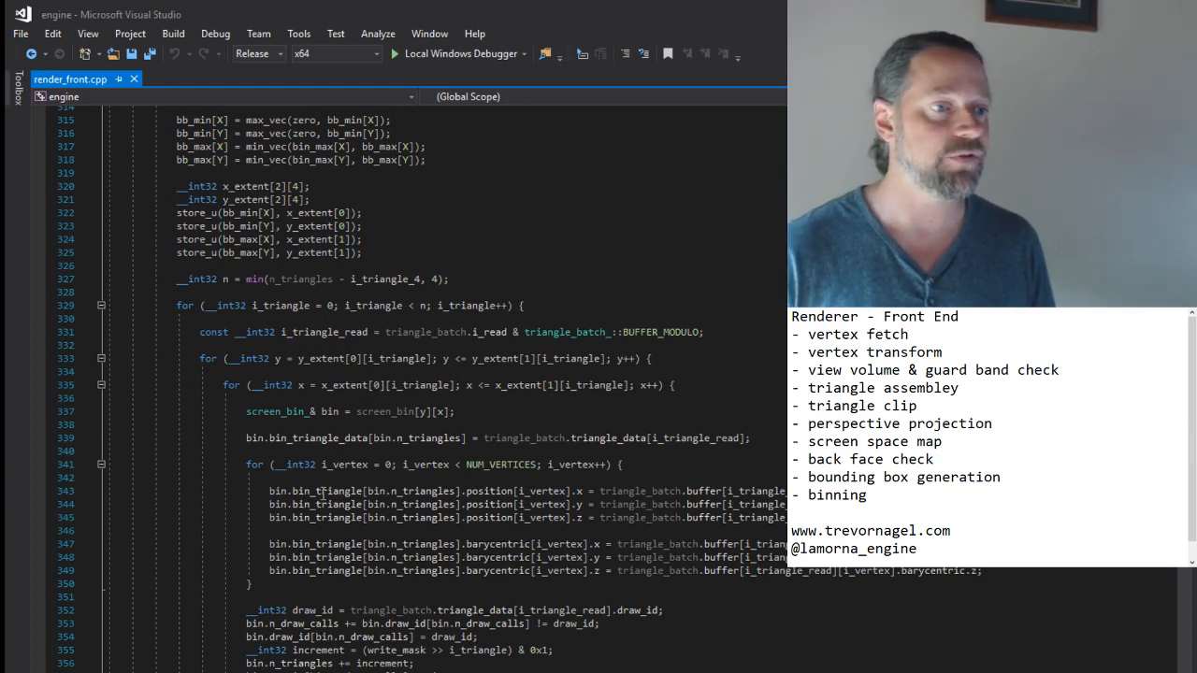
{"action": "double_click", "coordinate": [490, 491]}
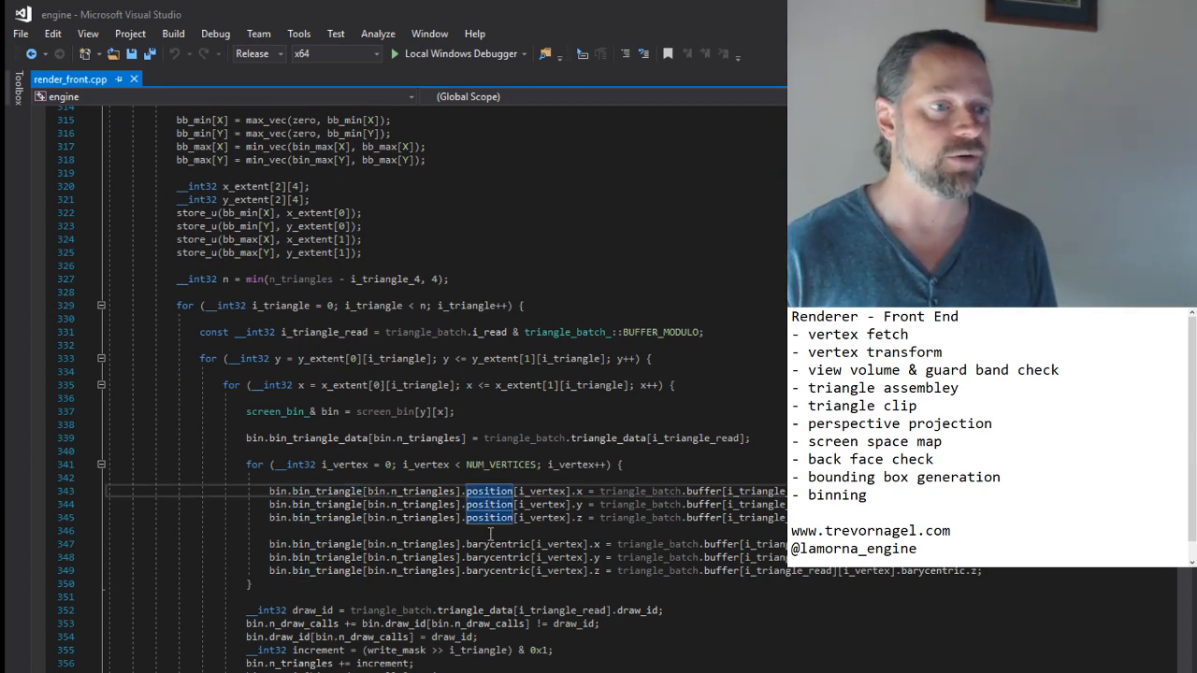